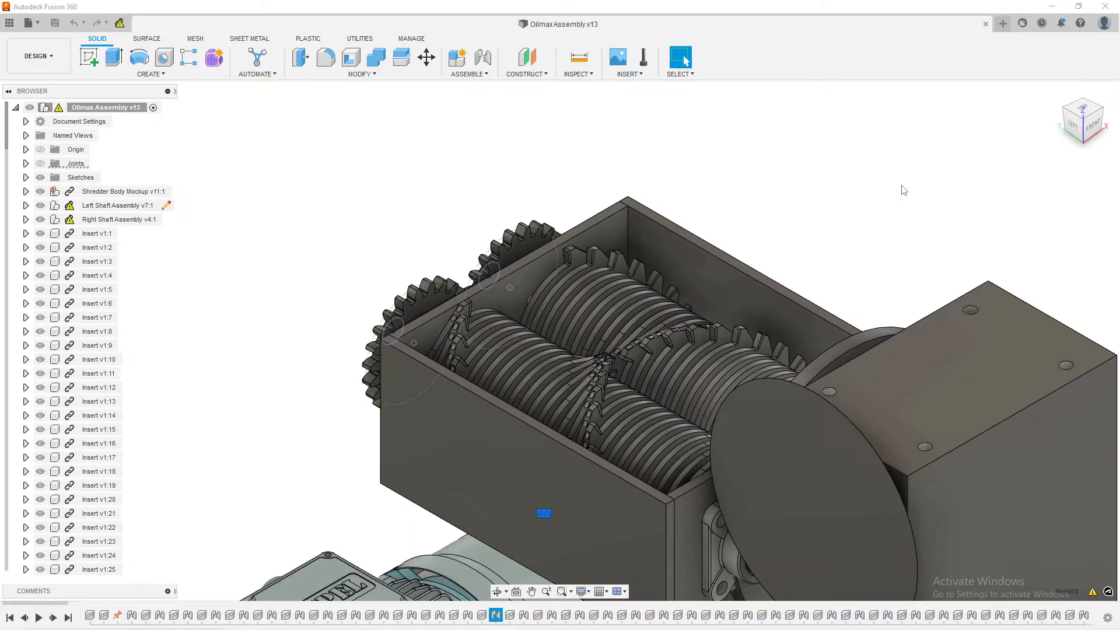
mouse_move(684, 166)
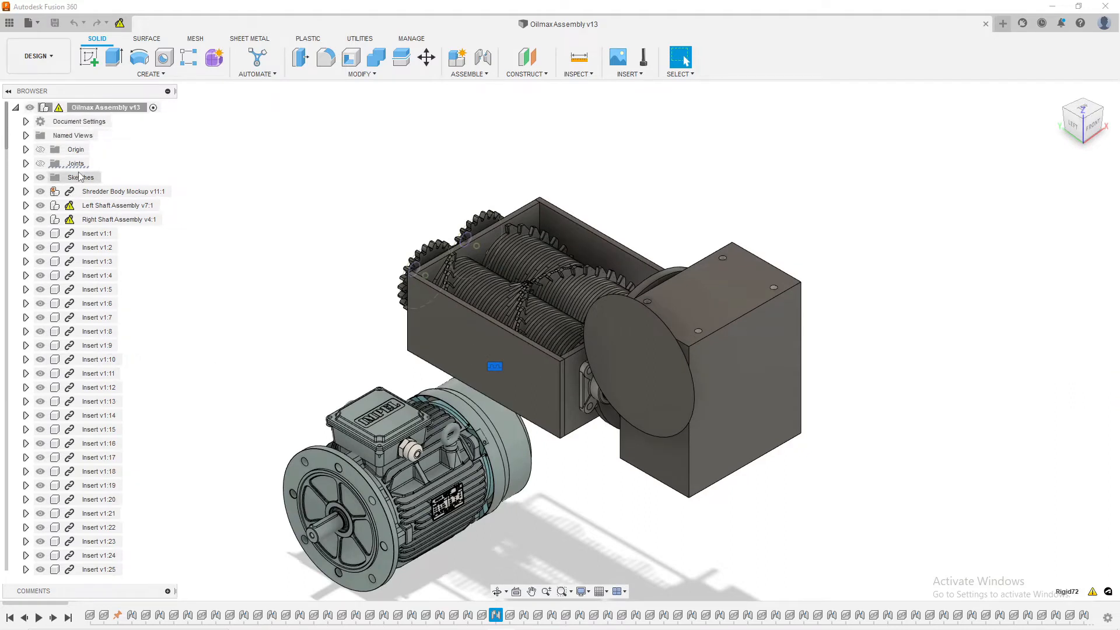
- Expand the Joints folder to list the rigid joints and dismiss the survey notification
left_click(25, 163)
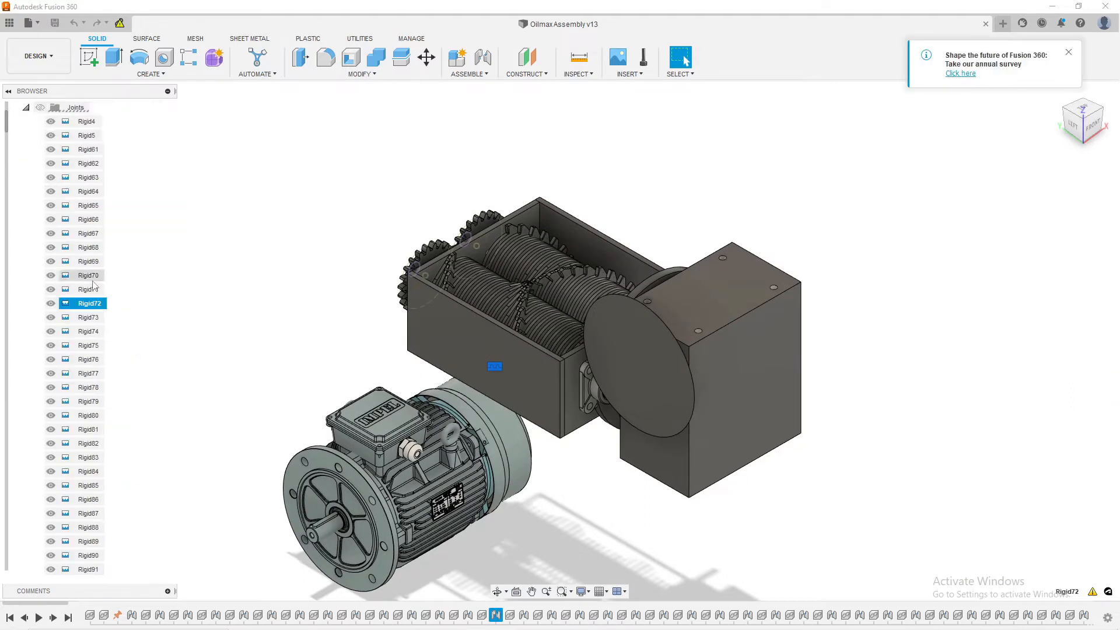
left_click(1069, 52)
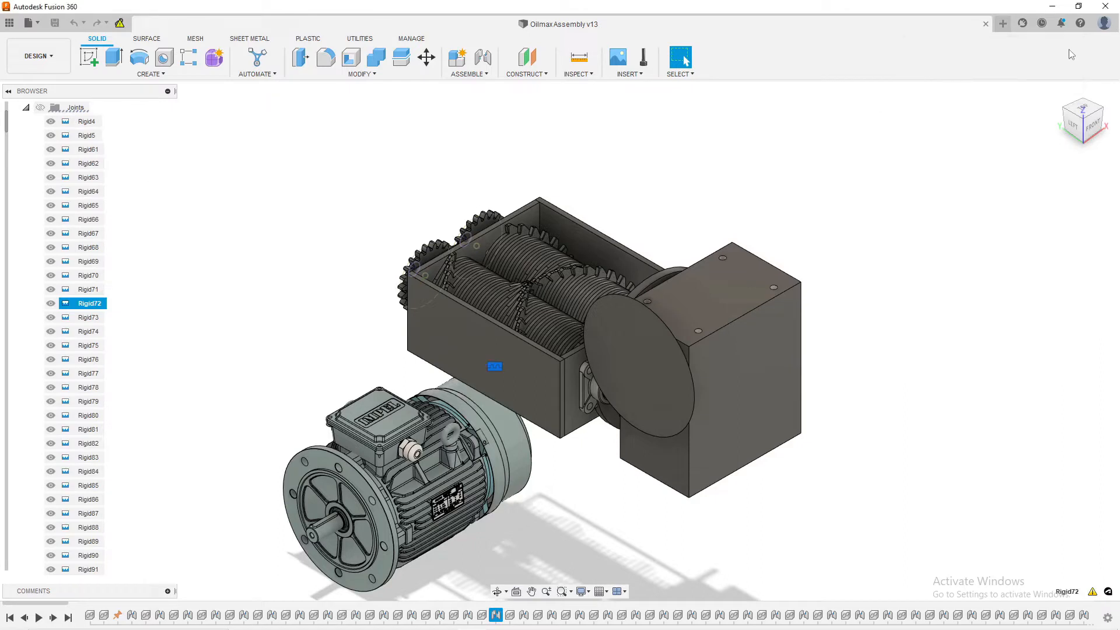
mouse_move(83, 254)
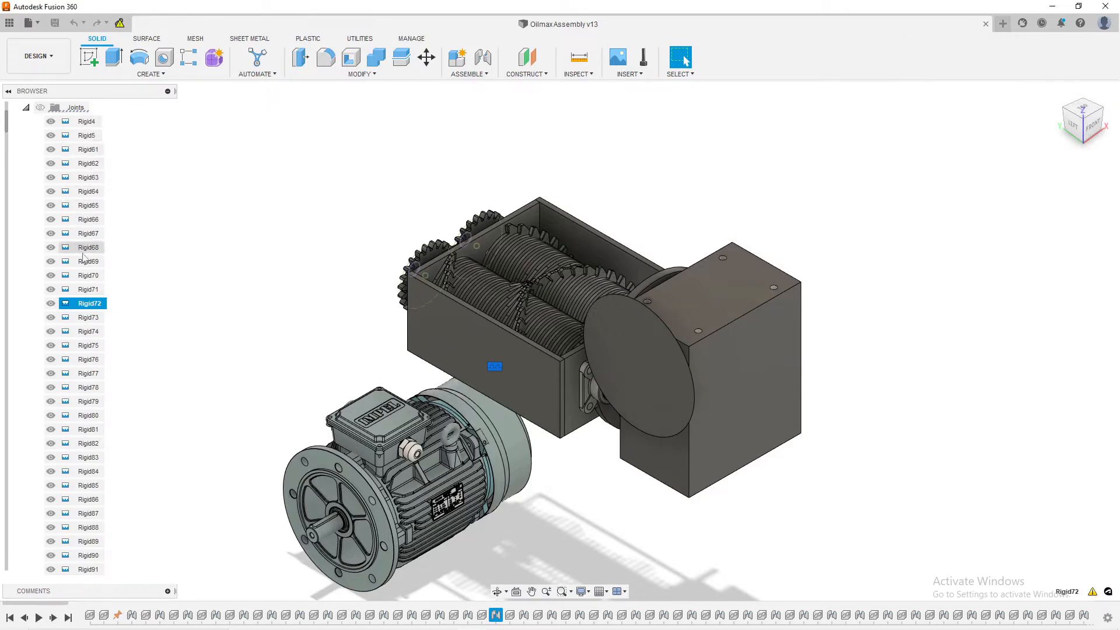
mouse_move(133, 386)
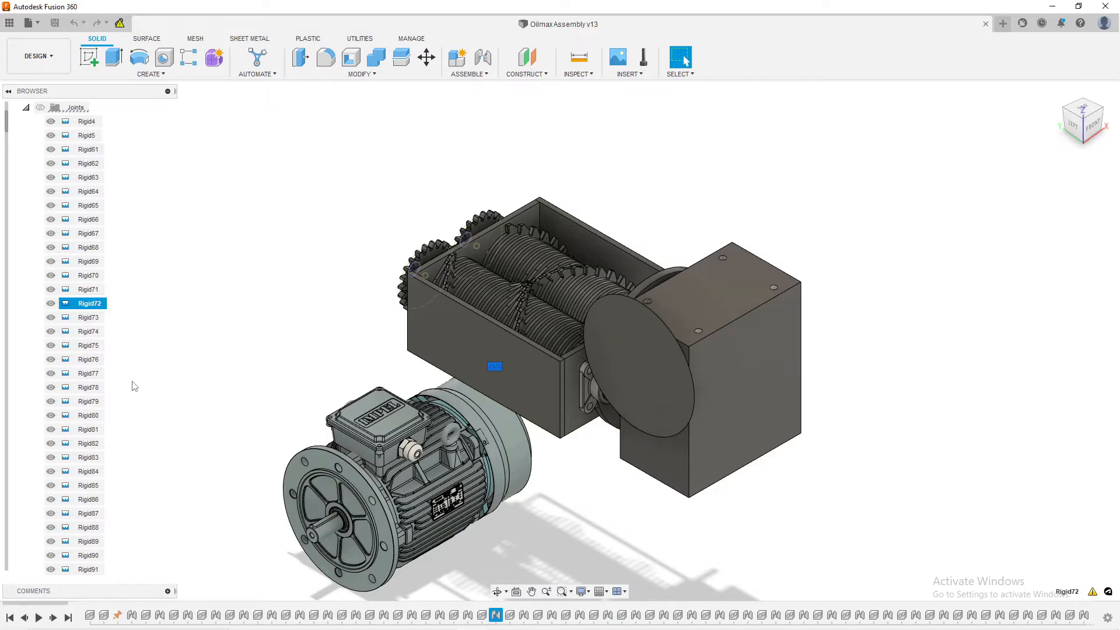
scroll("down", 3)
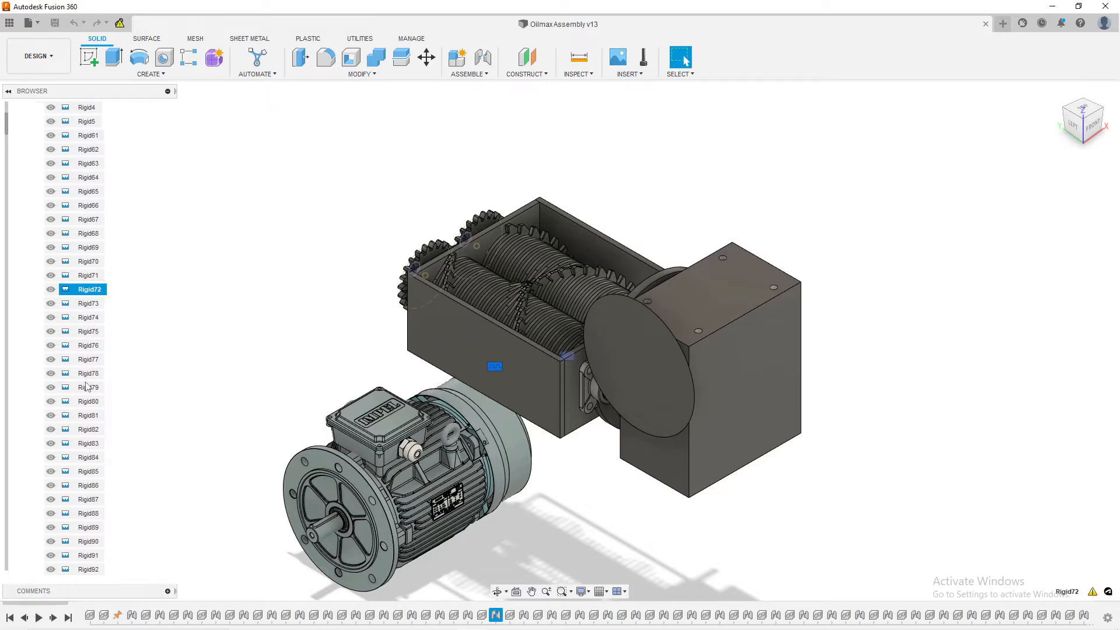
scroll("down", 3)
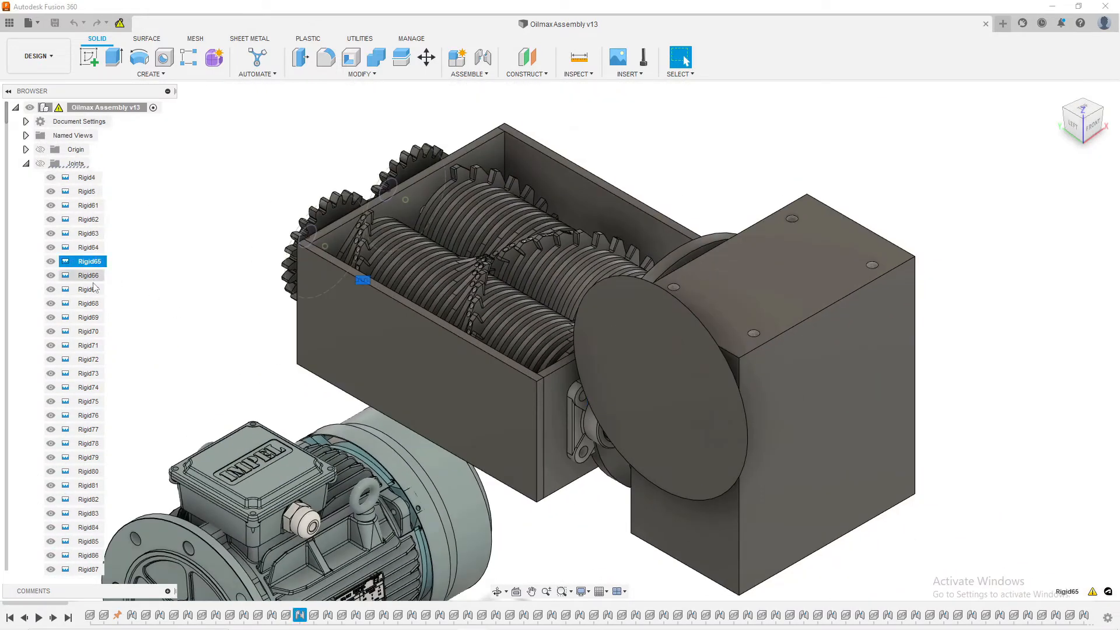
left_click(88, 318)
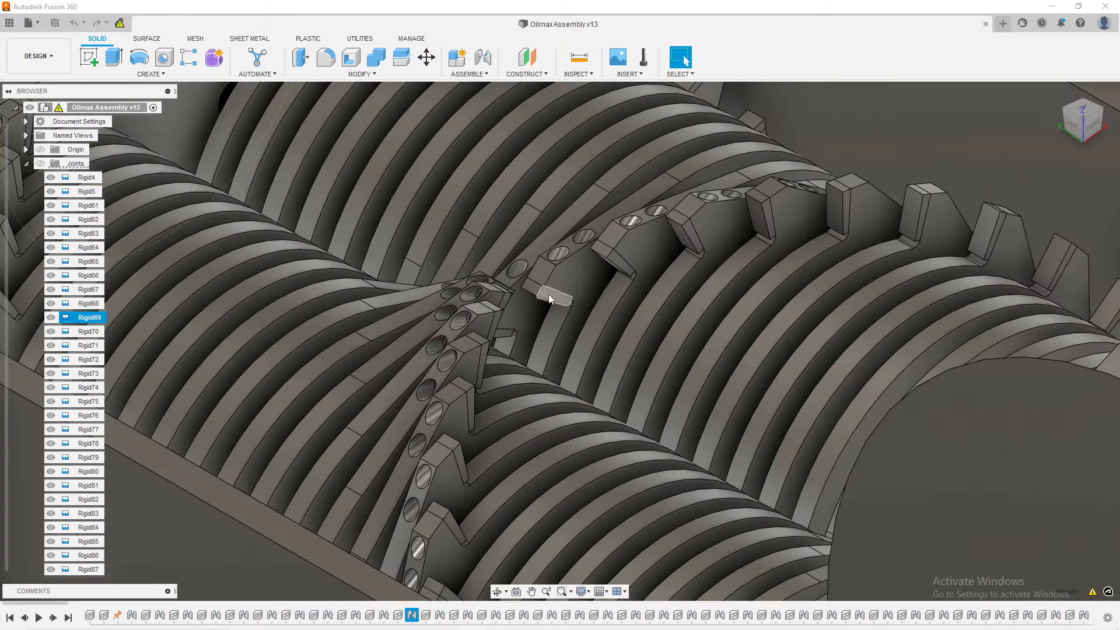
left_click(553, 297)
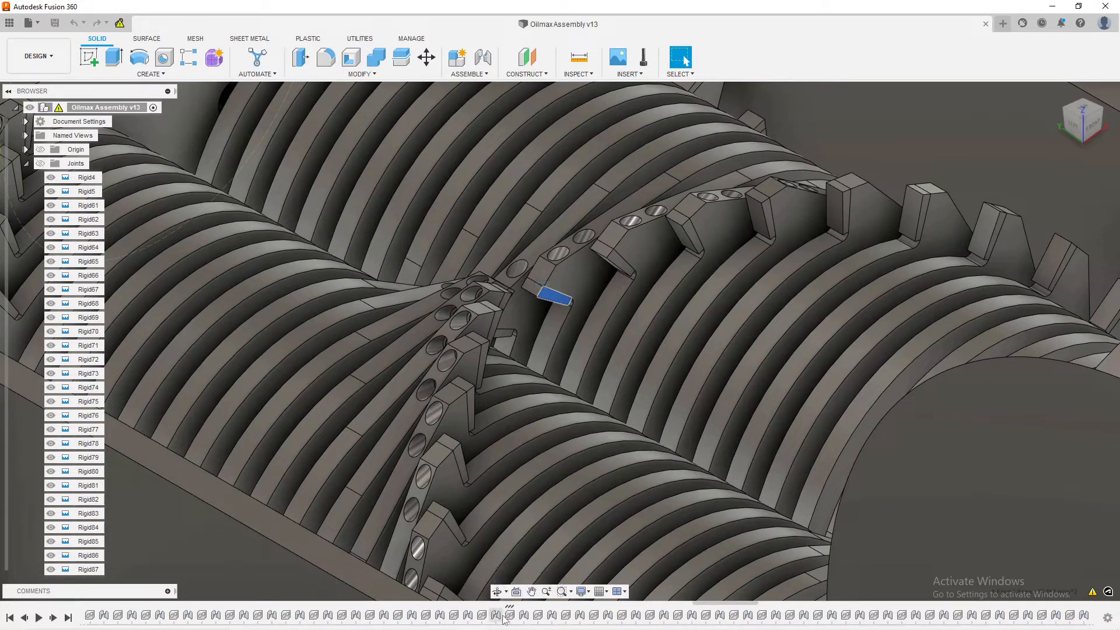
mouse_move(509, 614)
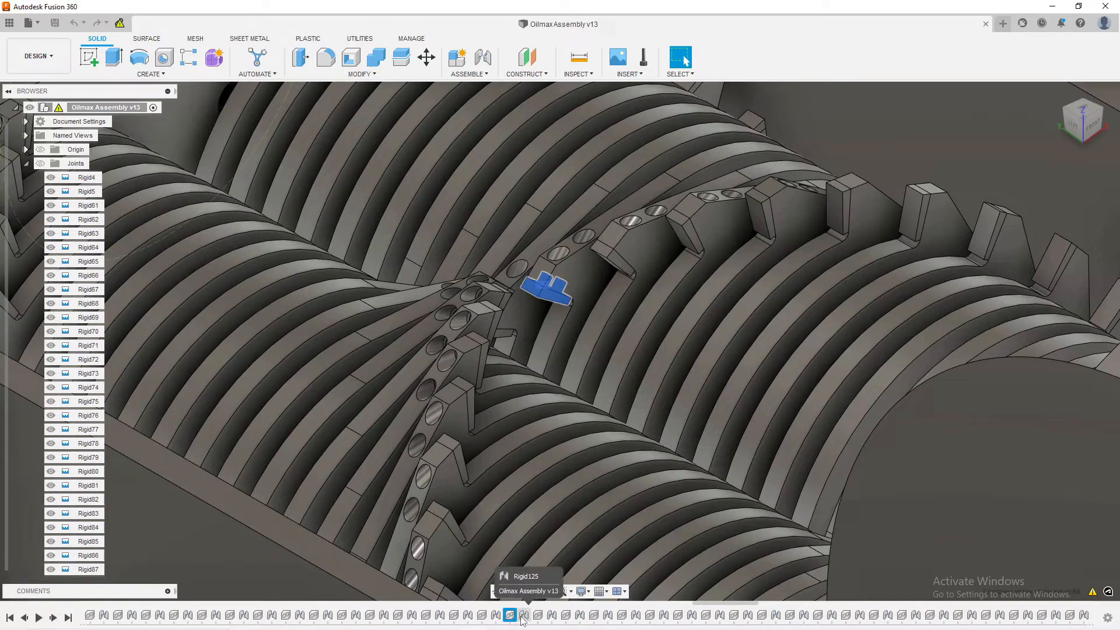
left_click(524, 615)
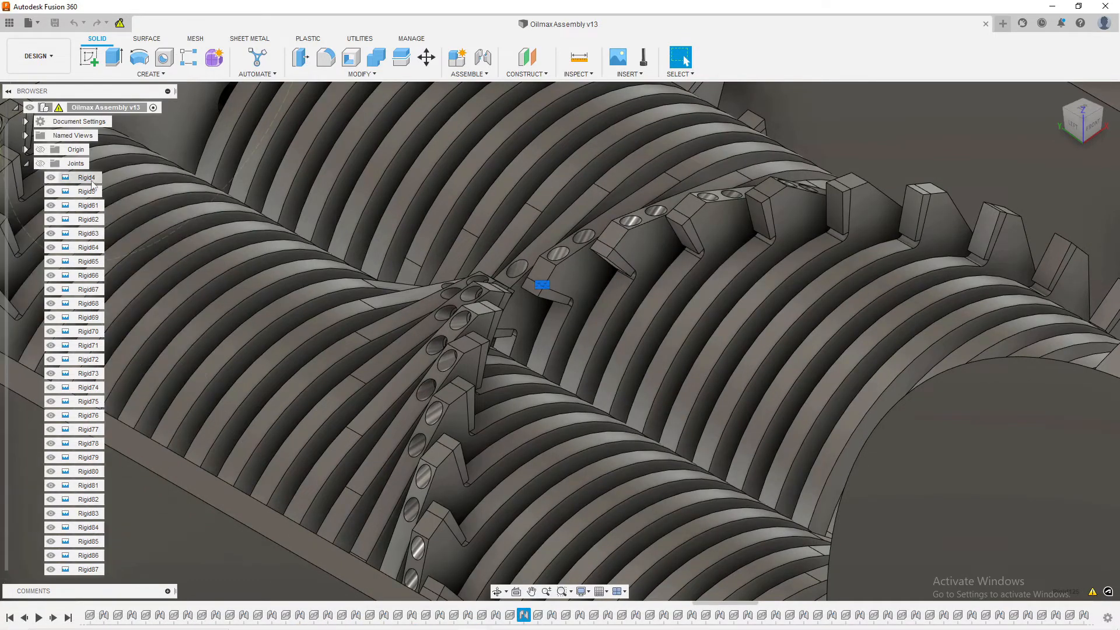
- Dismiss the first rigid joint's context menu and return to the component tree
right_click(87, 177)
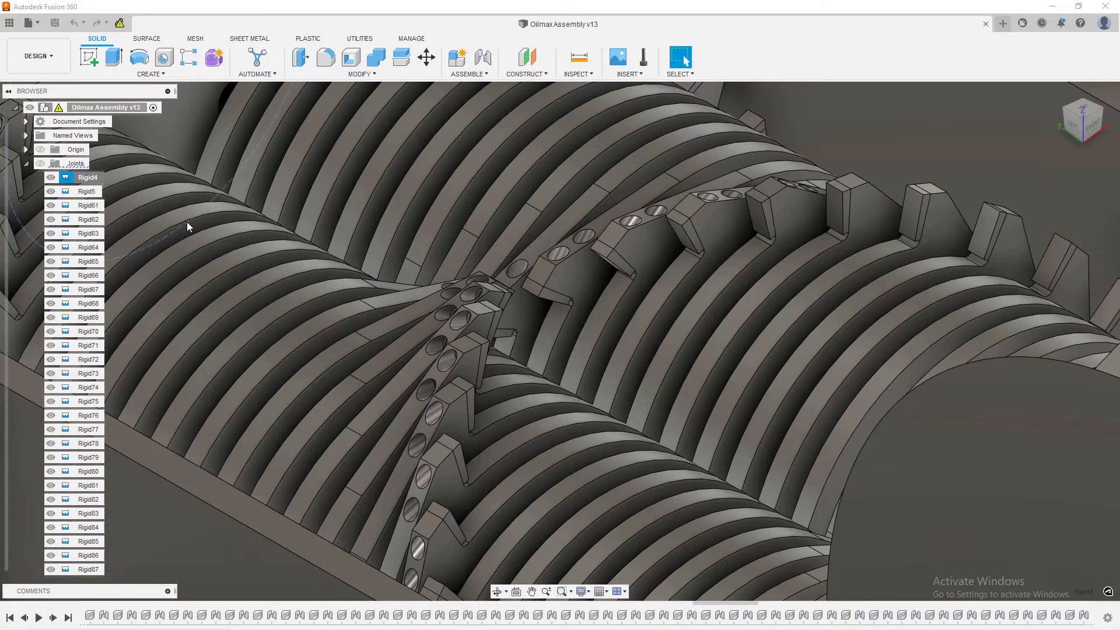
left_click(87, 177)
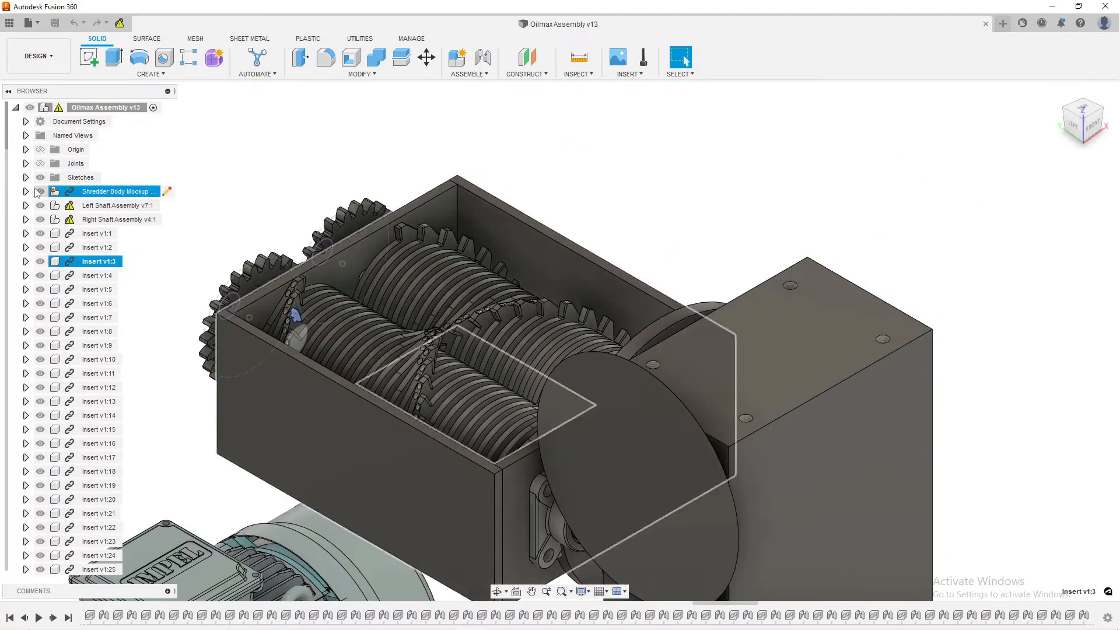
- Finish the strip sketch and extrude it 90 mm into a plate along the rear edge
scroll("down", 3)
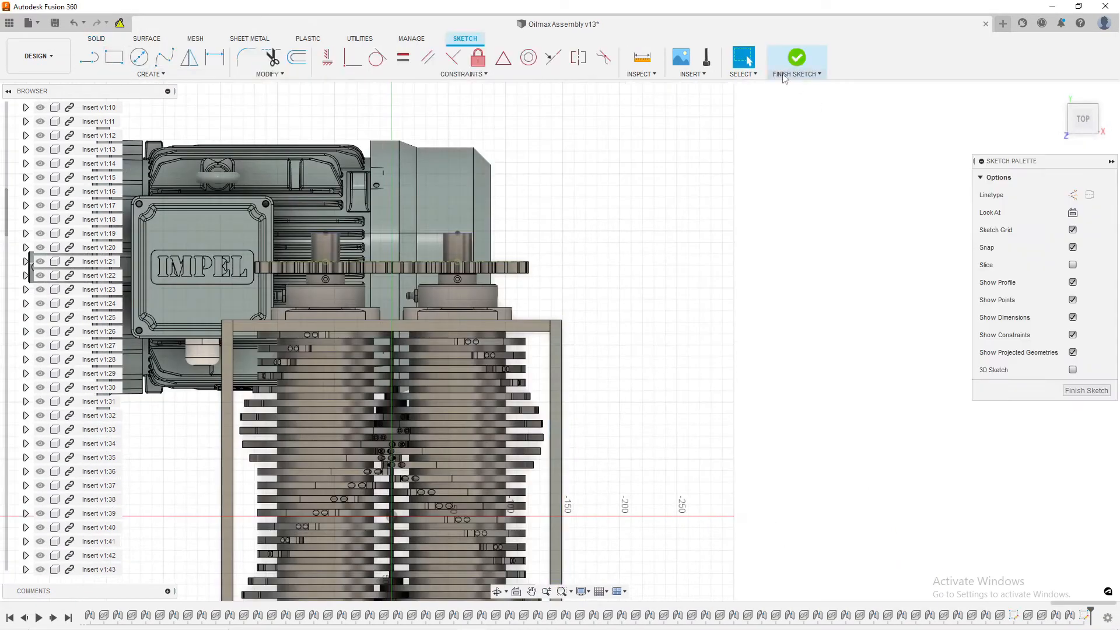
left_click(796, 61)
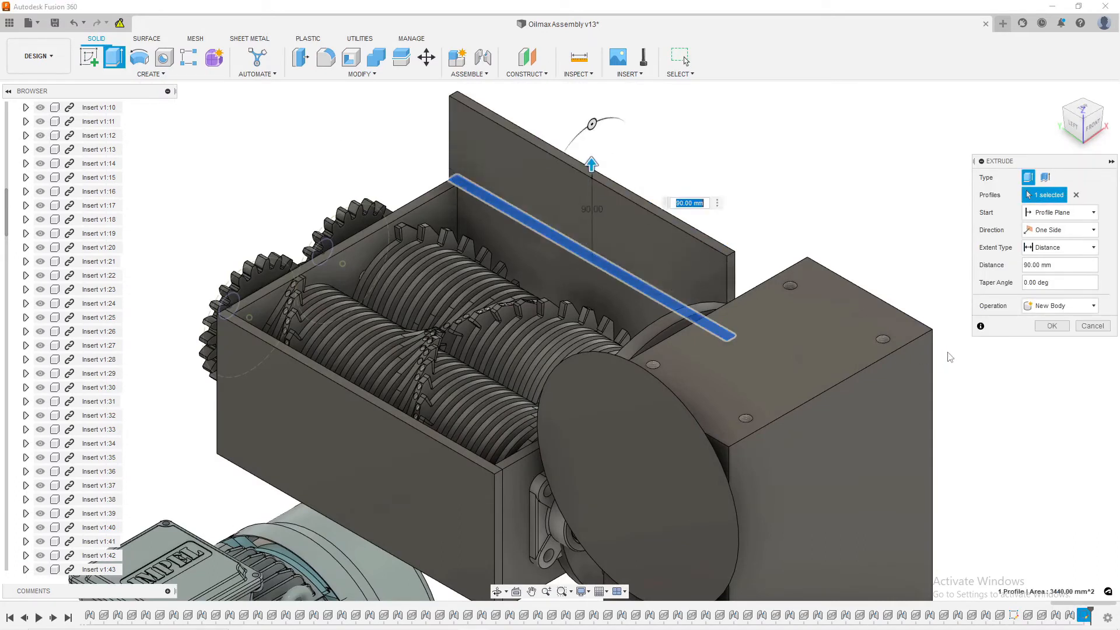
left_click(1091, 326)
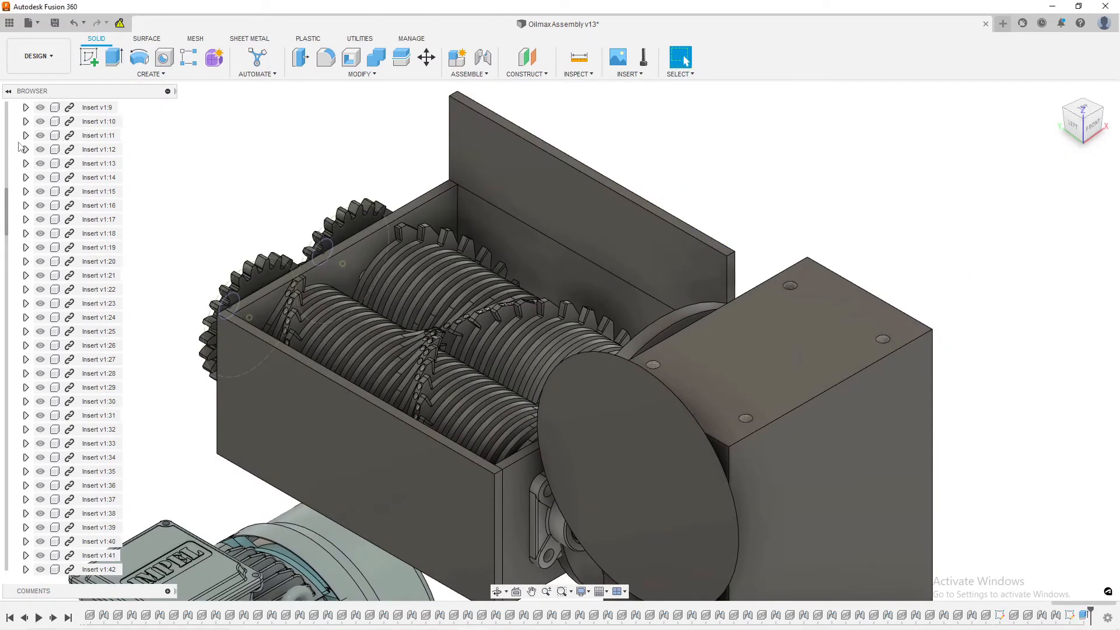
- Locate the new plate as Body1 under Bodies, cancelling a rename attempt
scroll("up", 3)
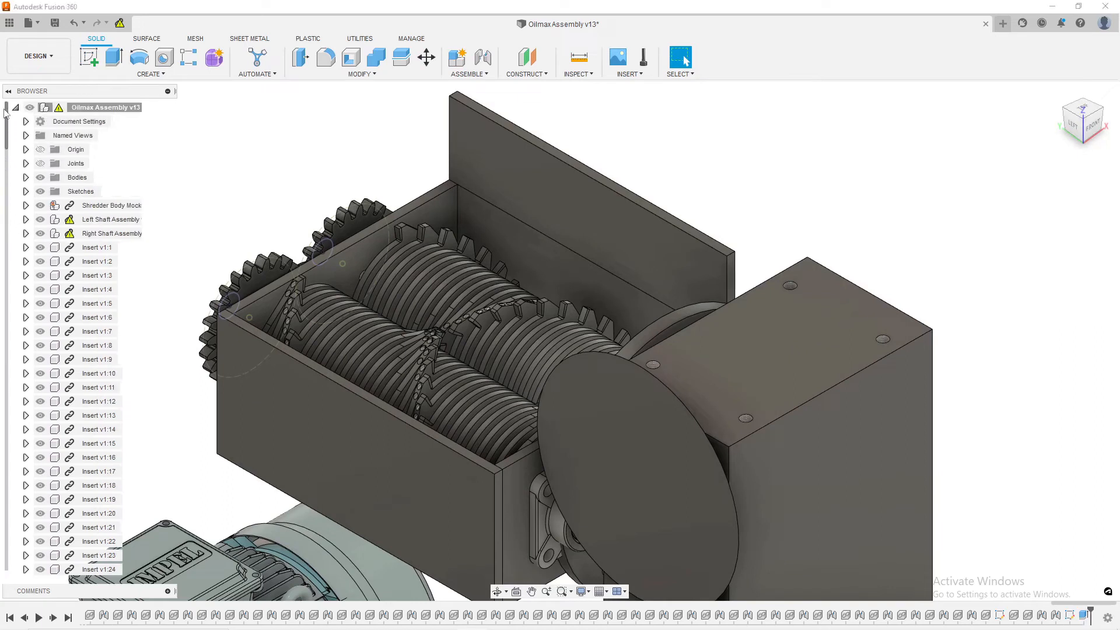
right_click(87, 191)
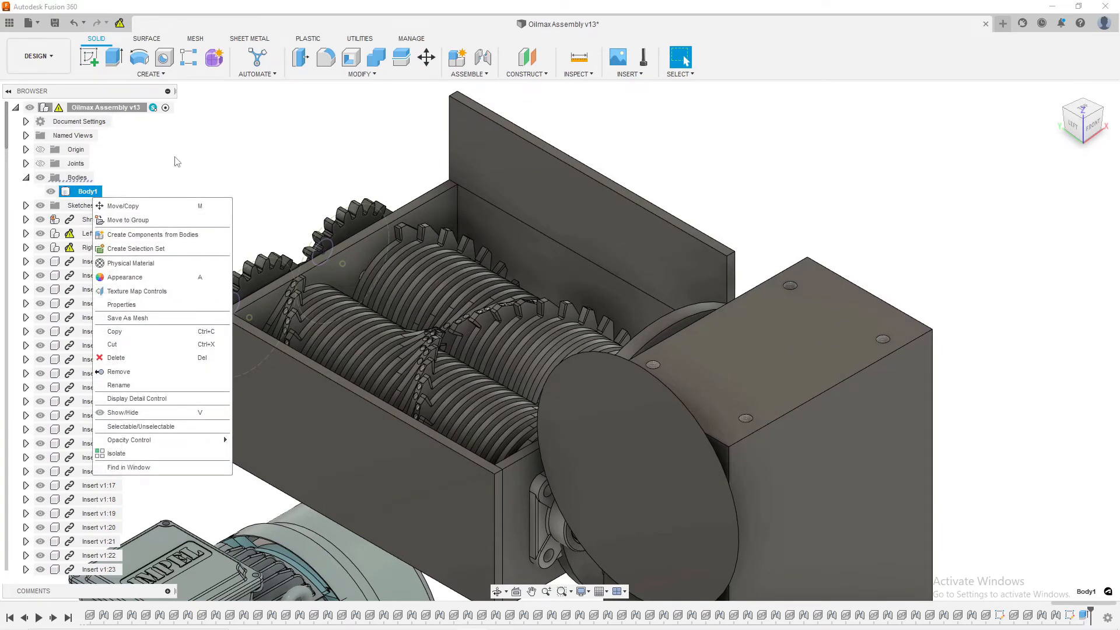
mouse_move(118, 386)
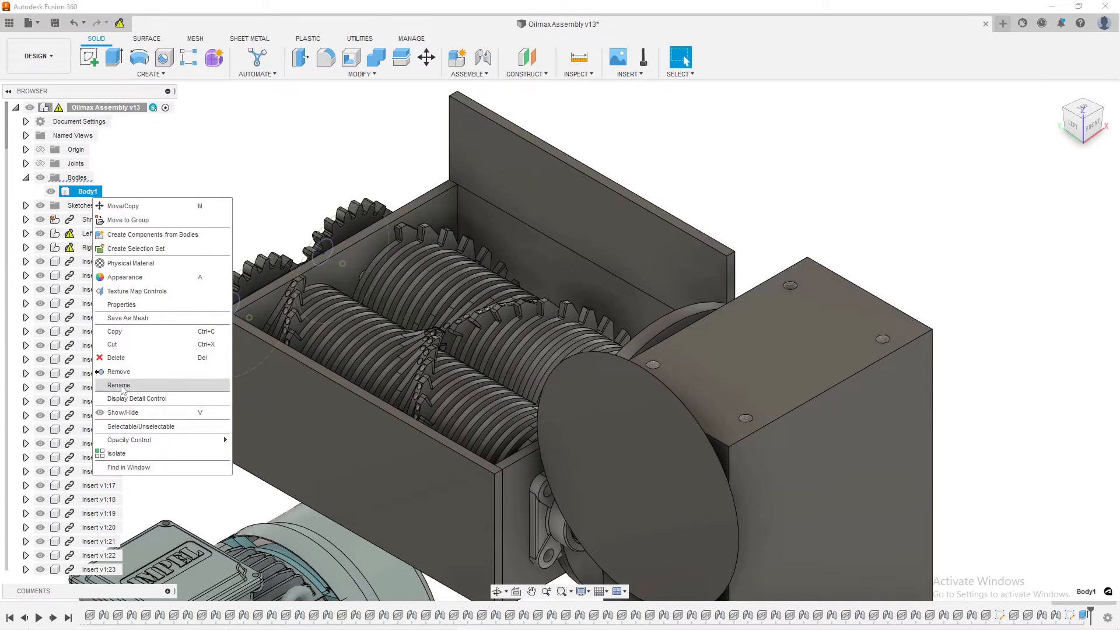
left_click(118, 385)
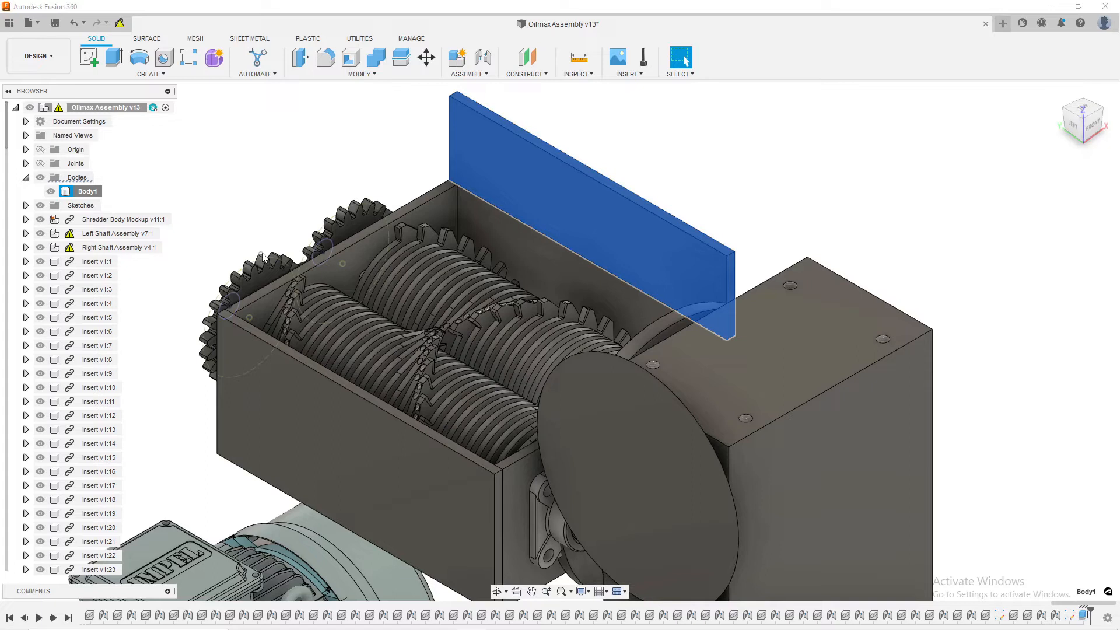
left_click(86, 190)
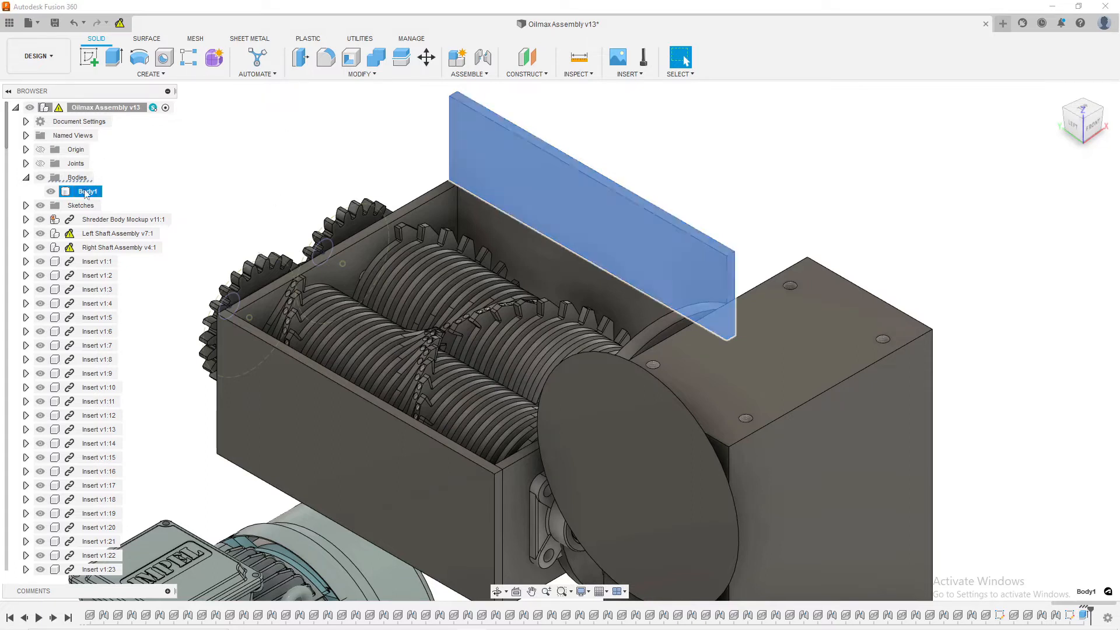
right_click(86, 191)
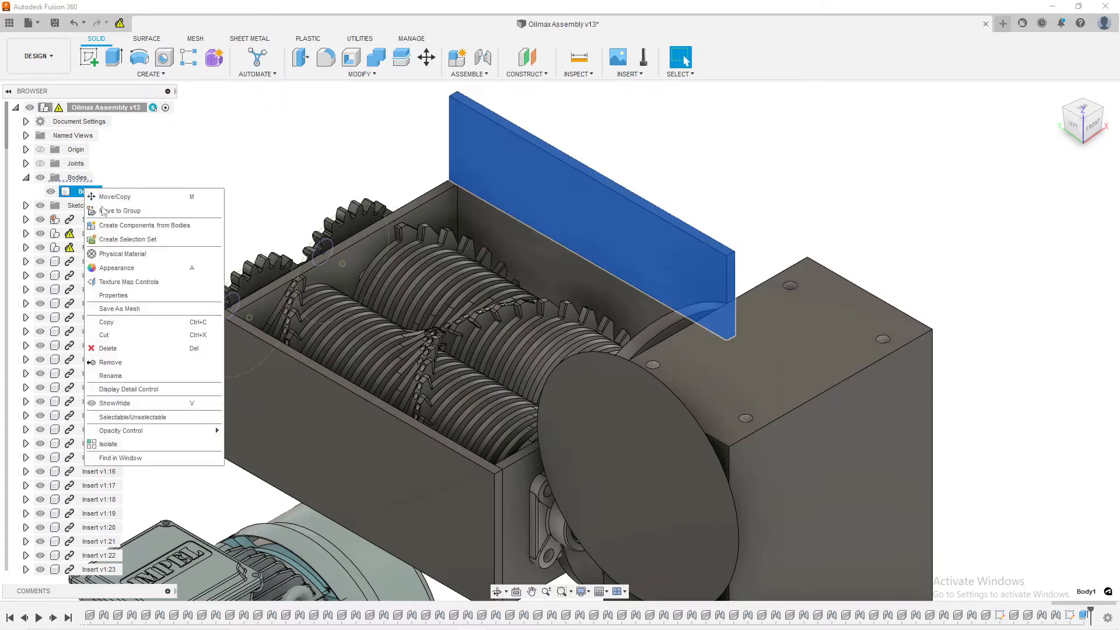
mouse_move(115, 403)
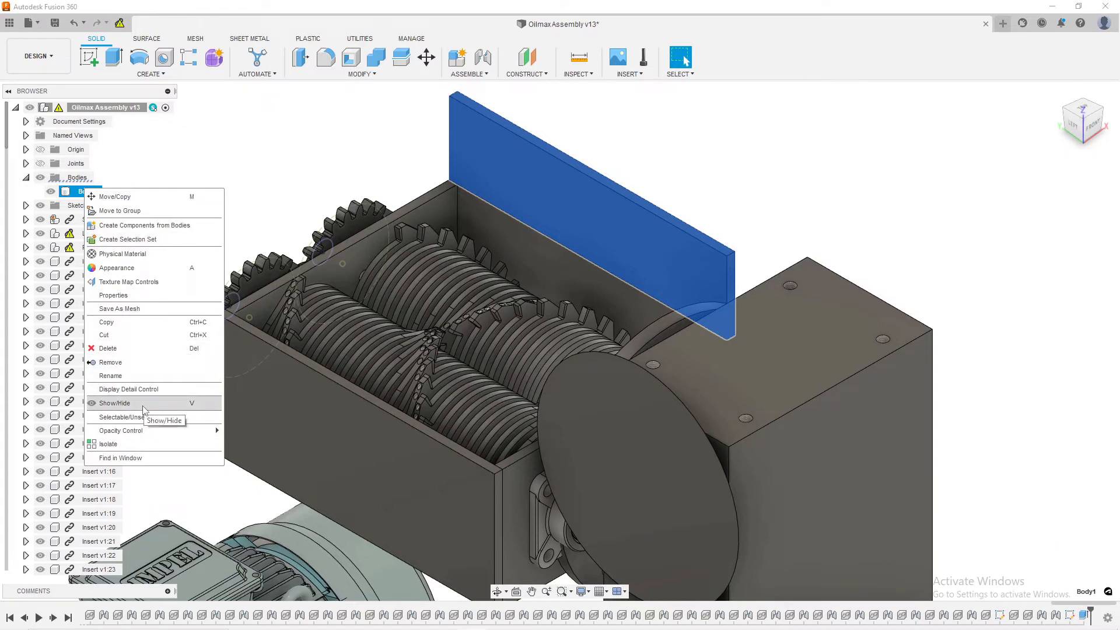
mouse_move(117, 227)
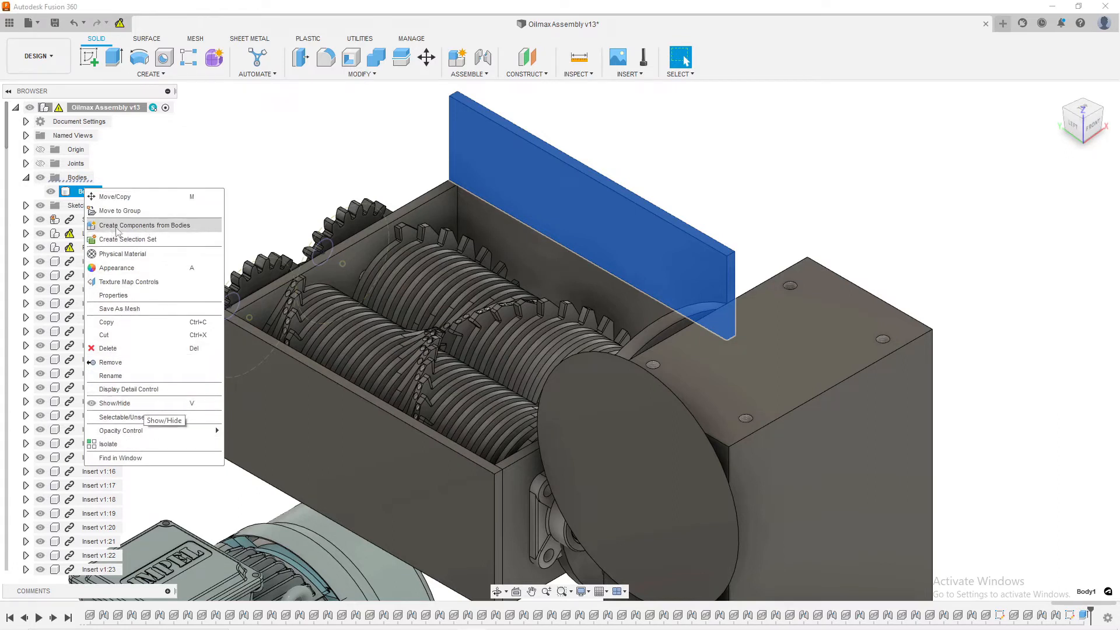
- Create a component from Body1 and select Component1:1 at the bottom of the tree
left_click(114, 403)
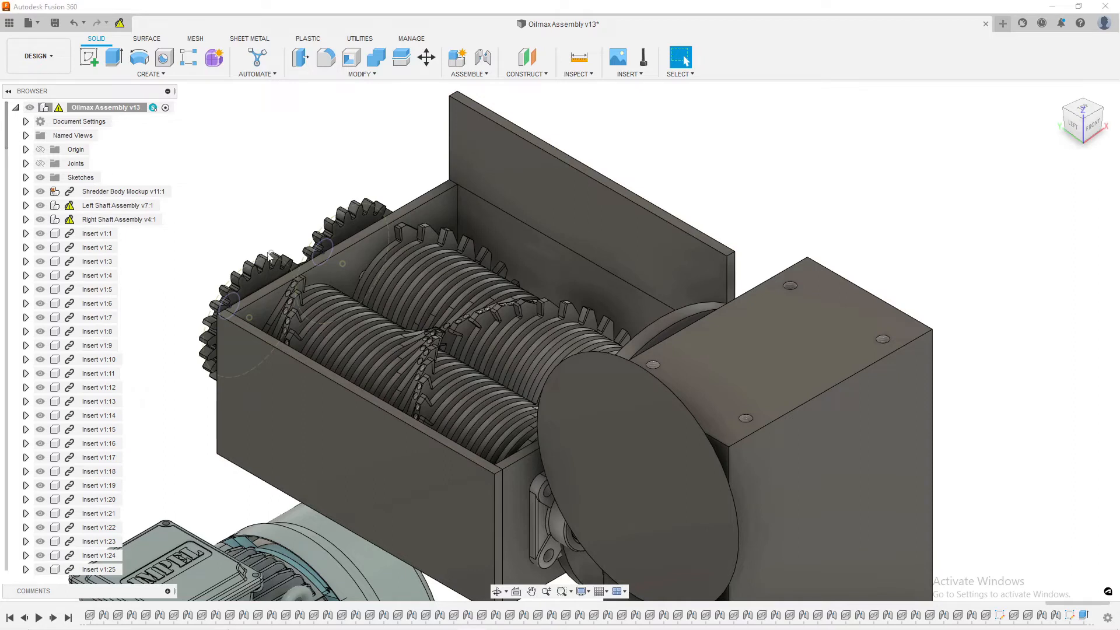
scroll("down", 3)
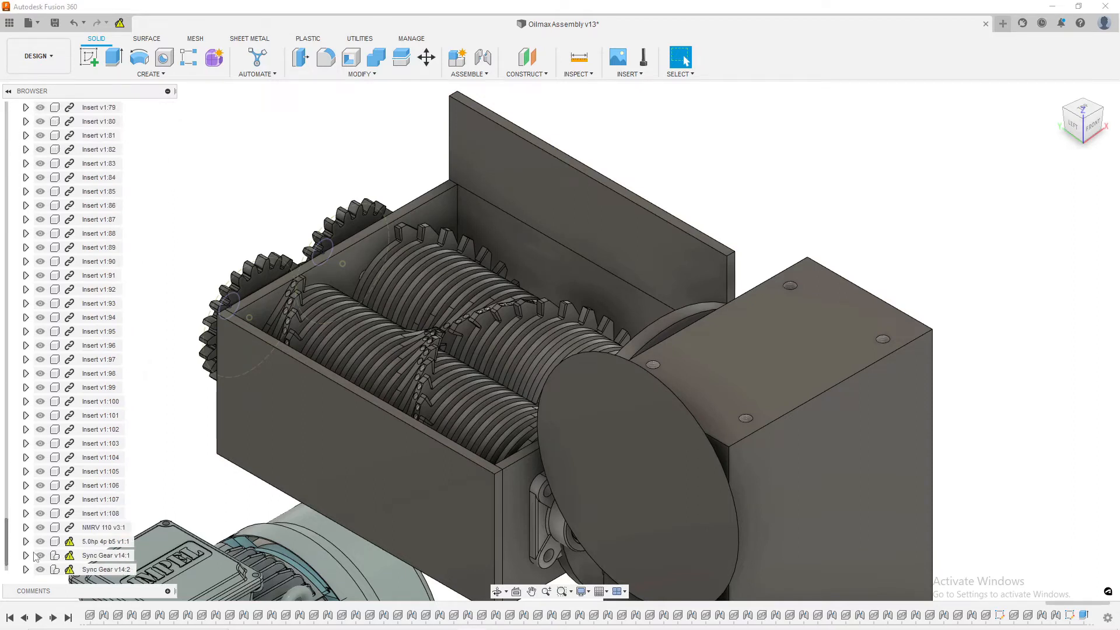
left_click(85, 569)
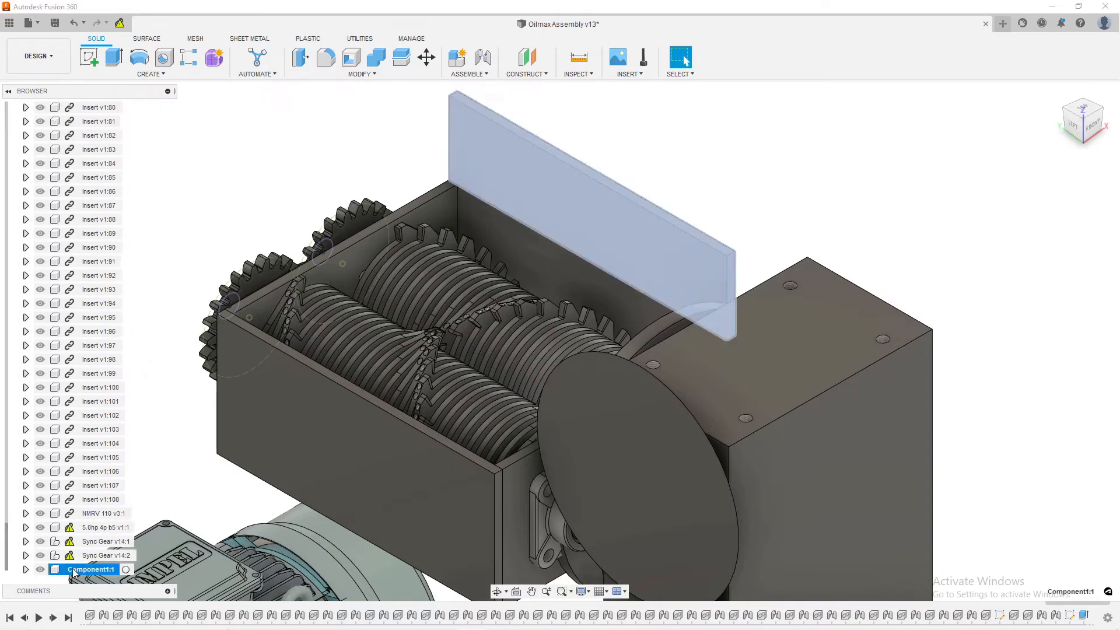
right_click(87, 570)
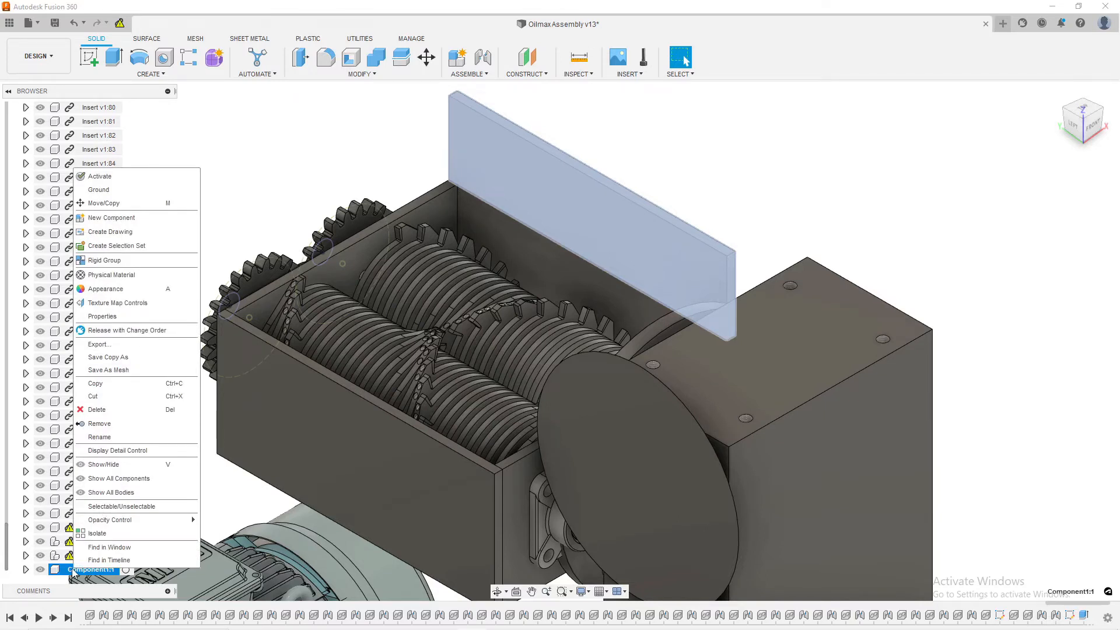
mouse_move(99, 343)
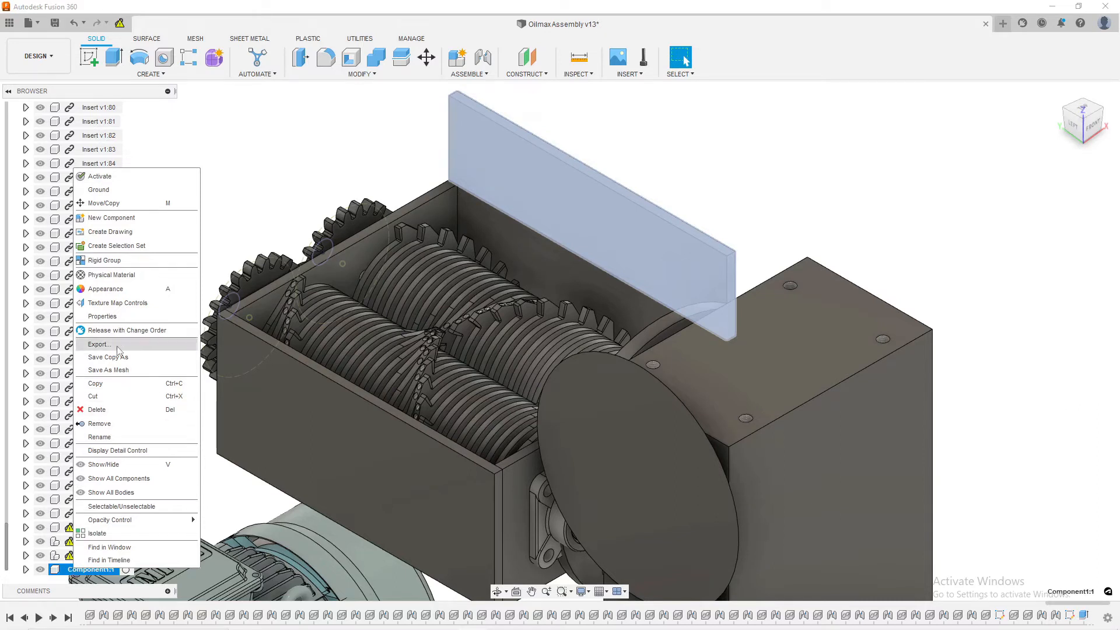
mouse_move(114, 464)
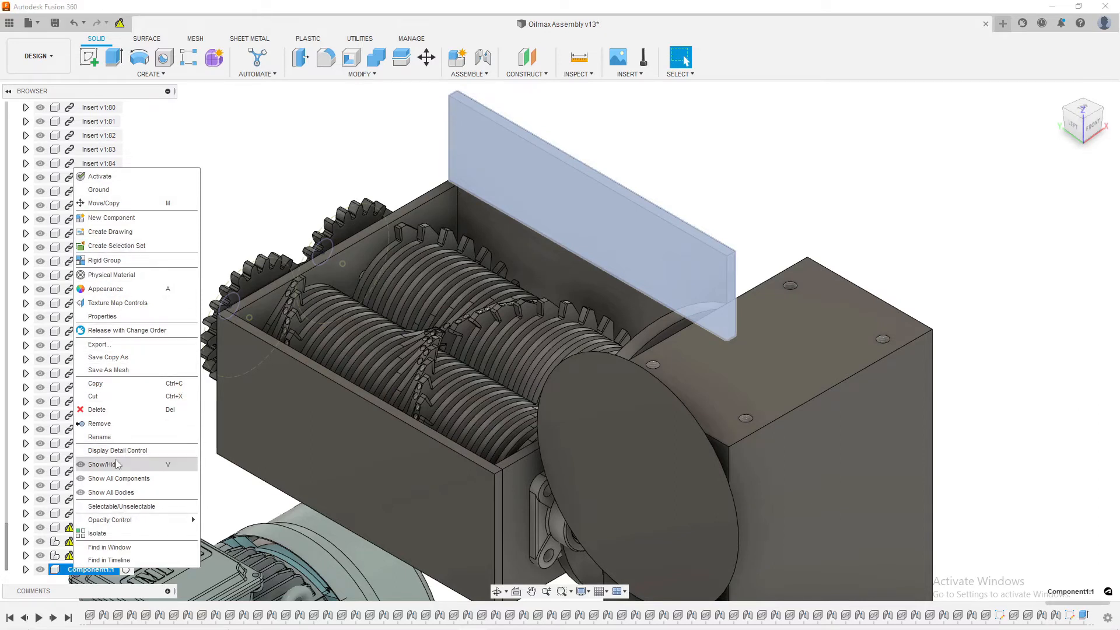
- Rename Component1:1 to 'Shroud Right Wall'
left_click(98, 437)
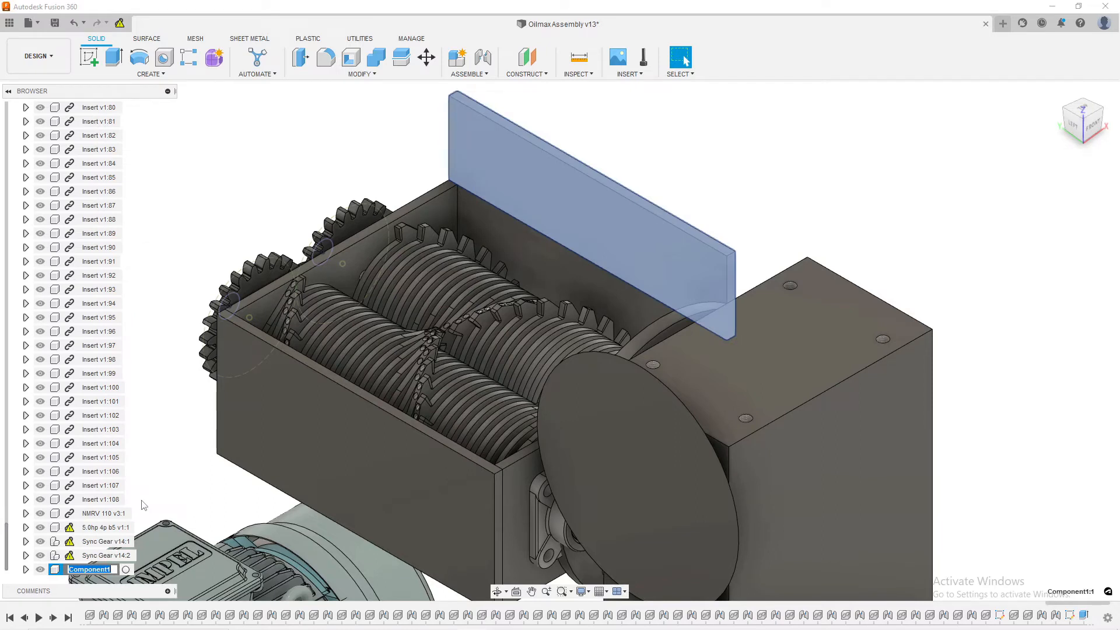
type("Shroud:1")
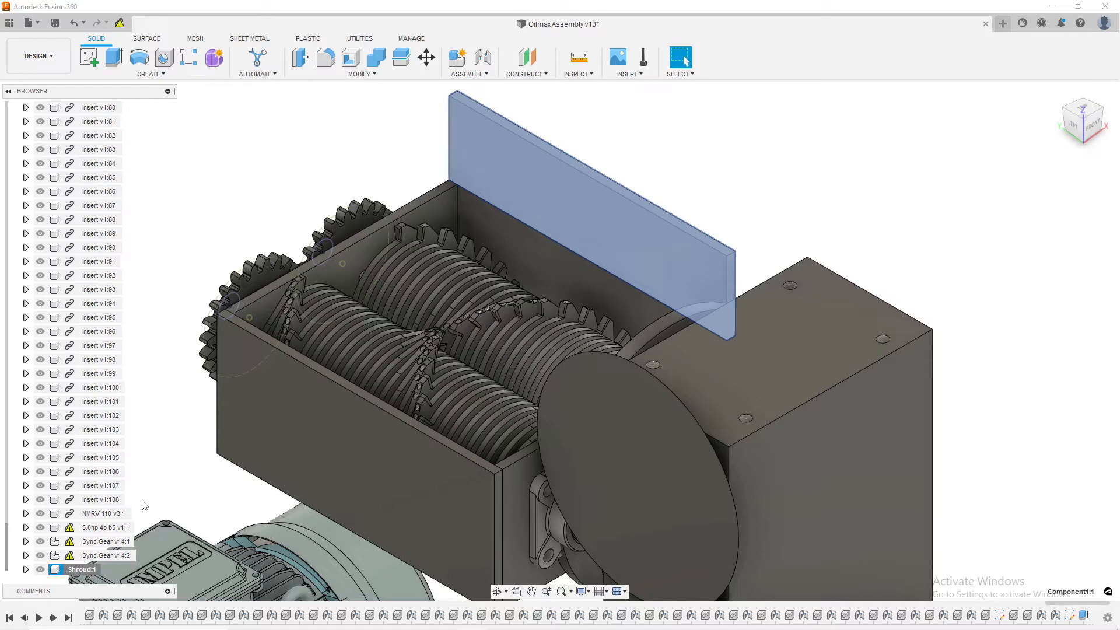
right_click(80, 570)
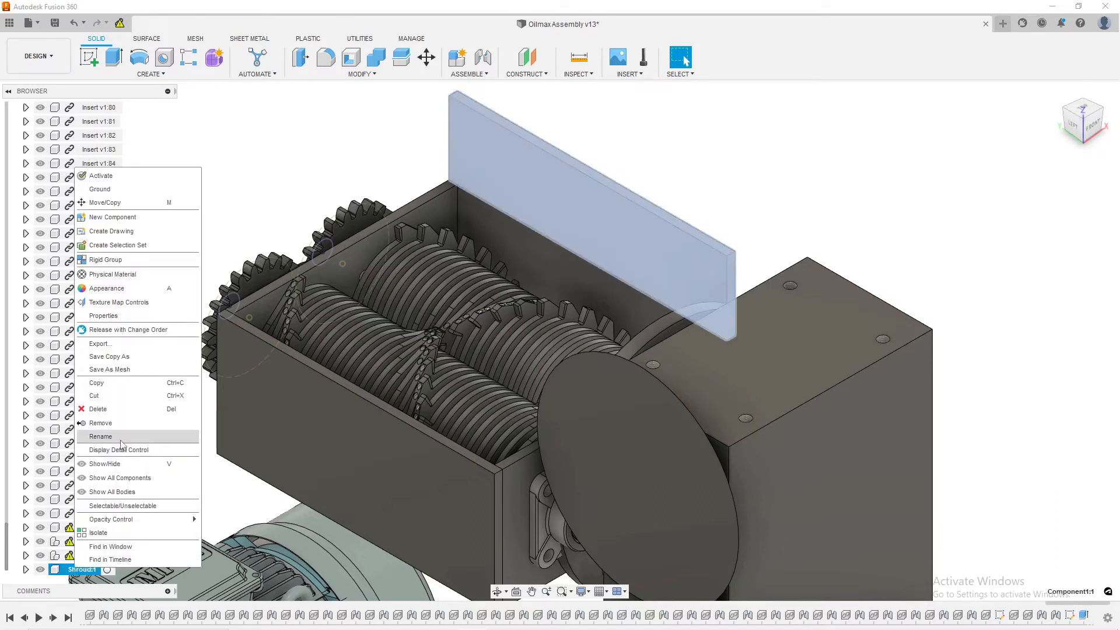
left_click(100, 437)
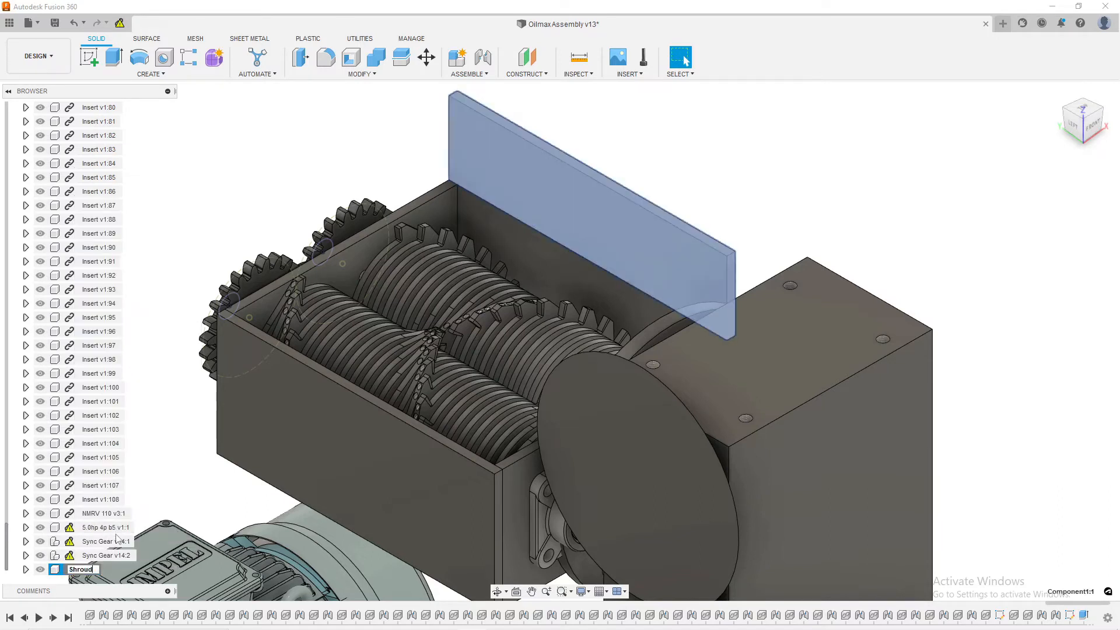
type("Right Wall:1")
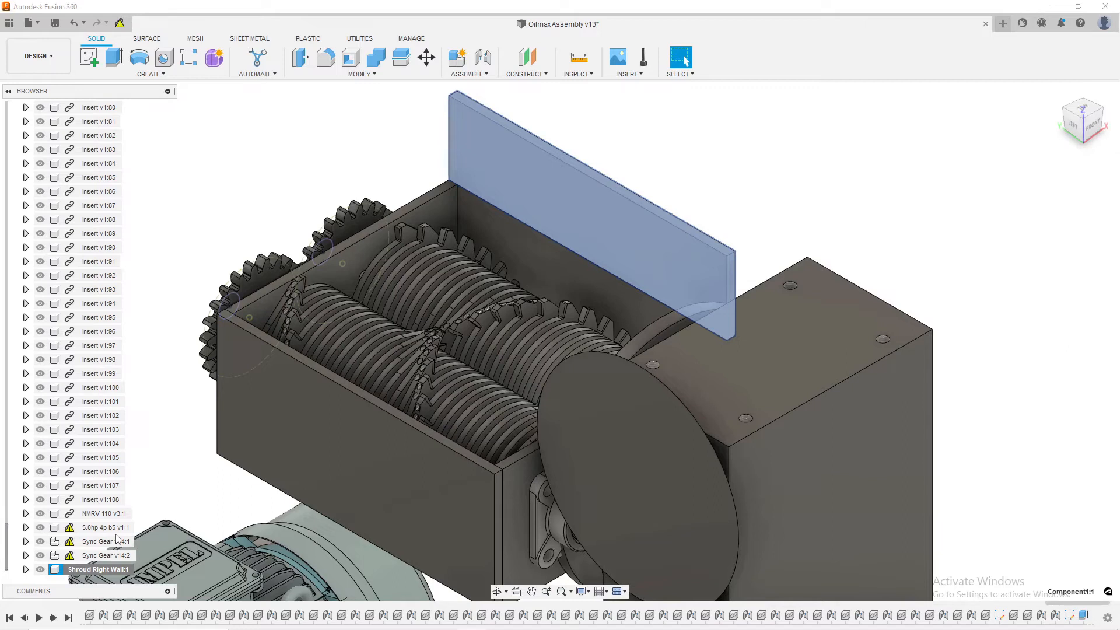
left_click(104, 513)
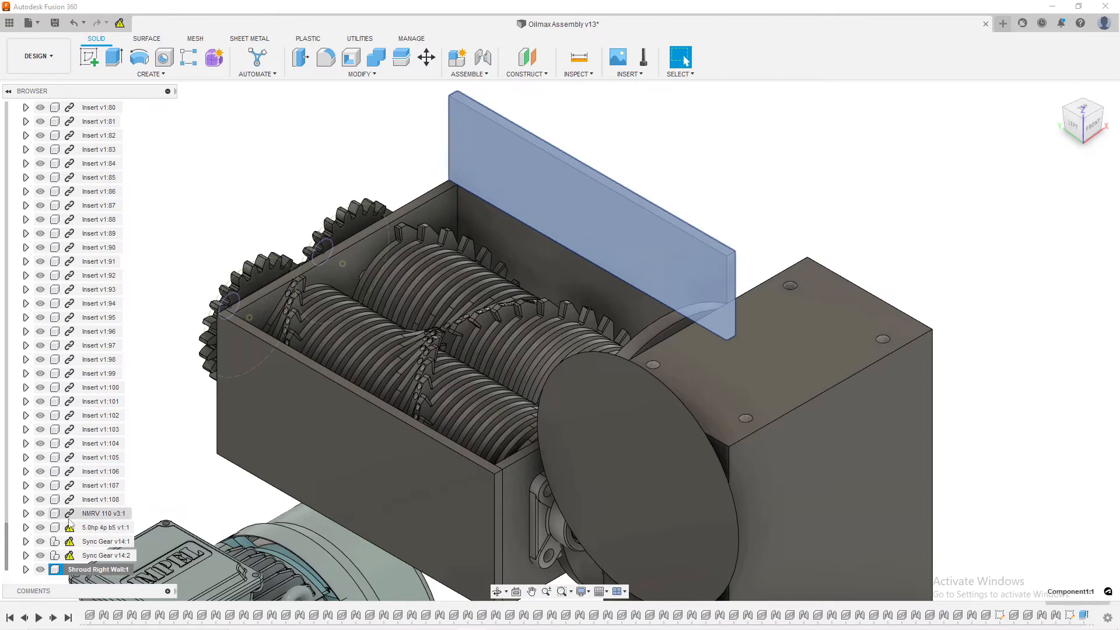
left_click(565, 441)
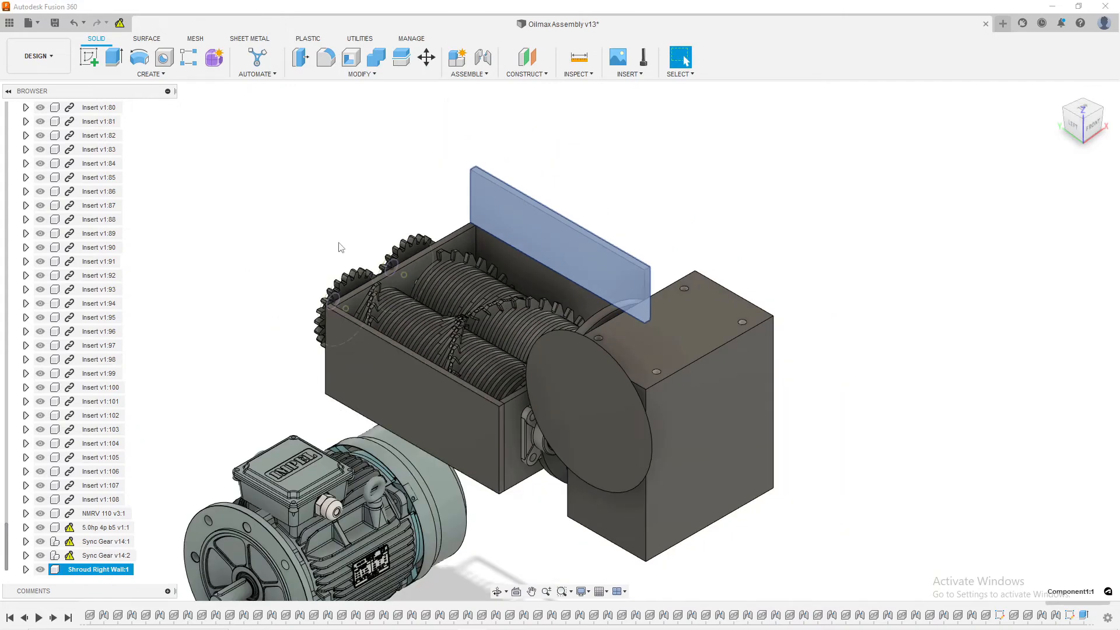
mouse_move(384, 256)
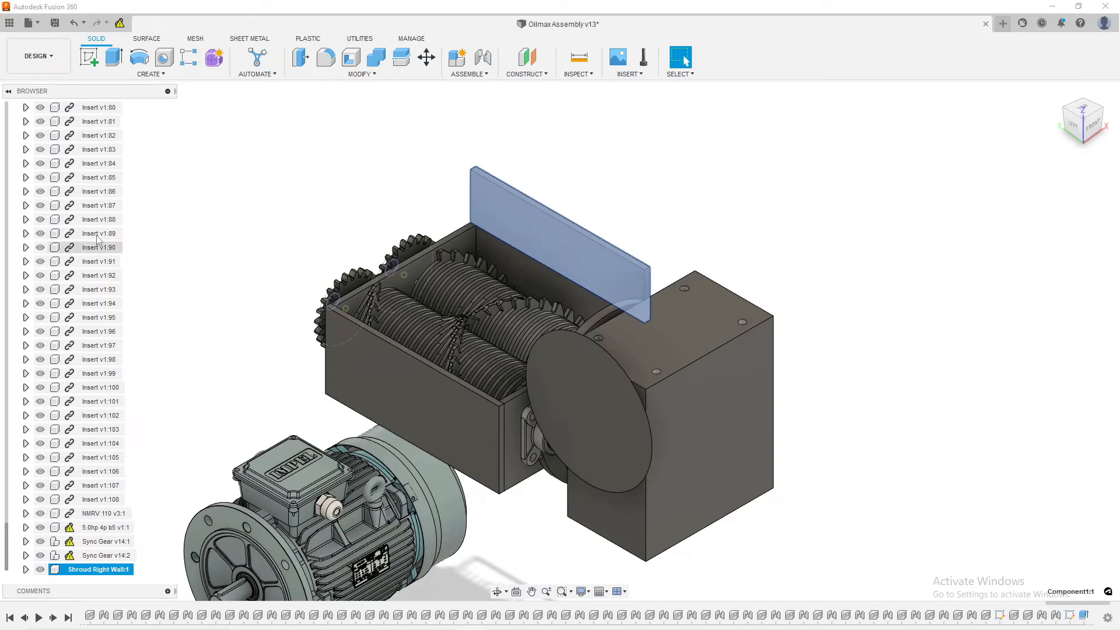
right_click(98, 178)
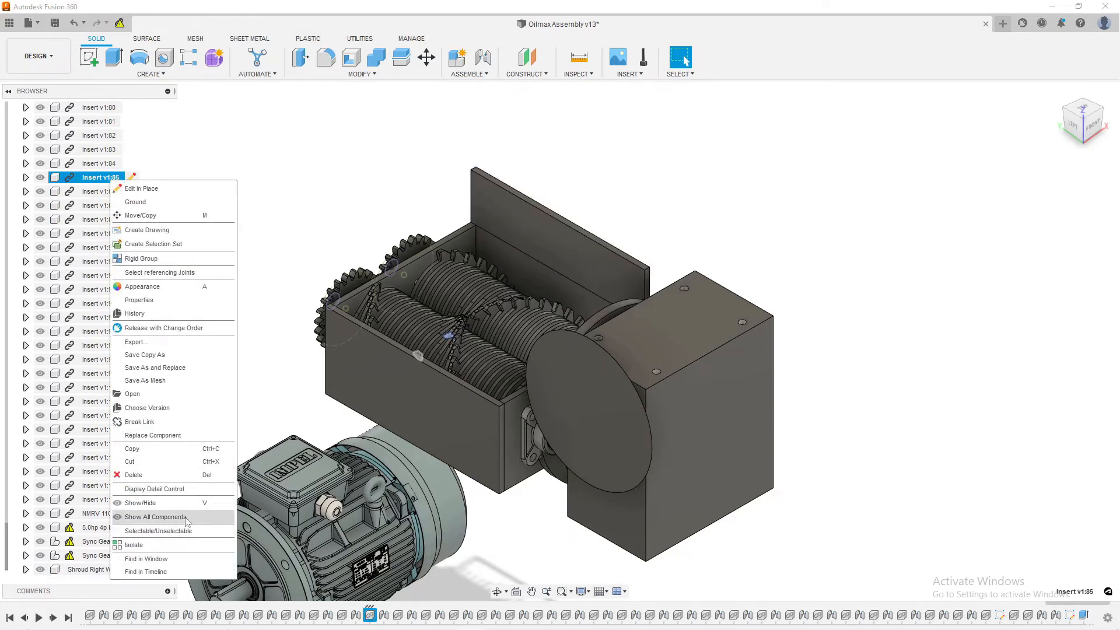
mouse_move(140, 215)
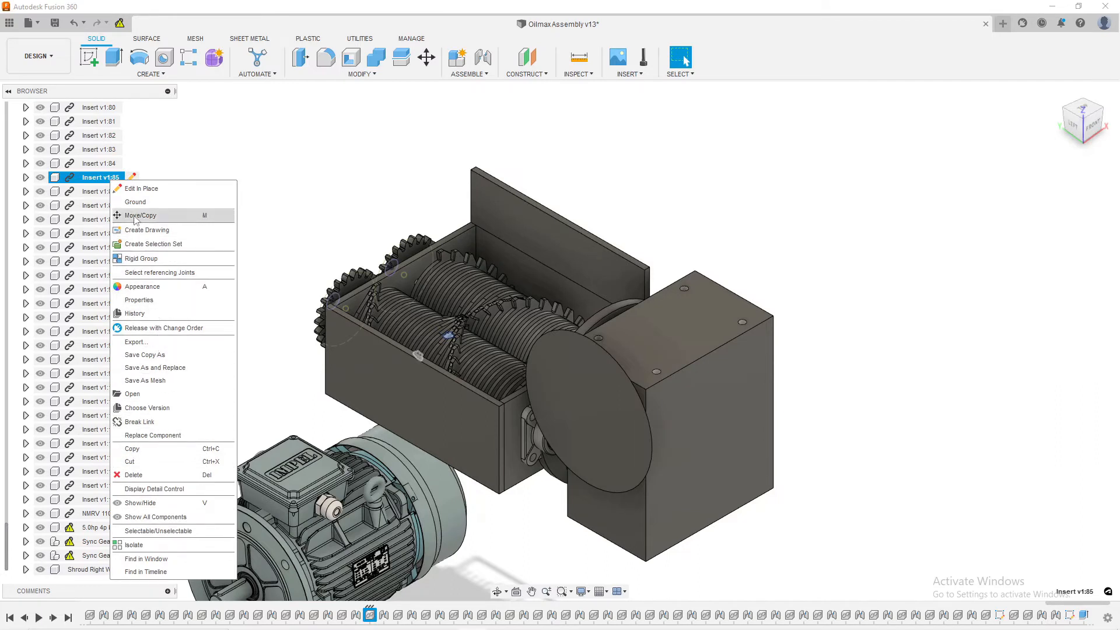
mouse_move(155, 516)
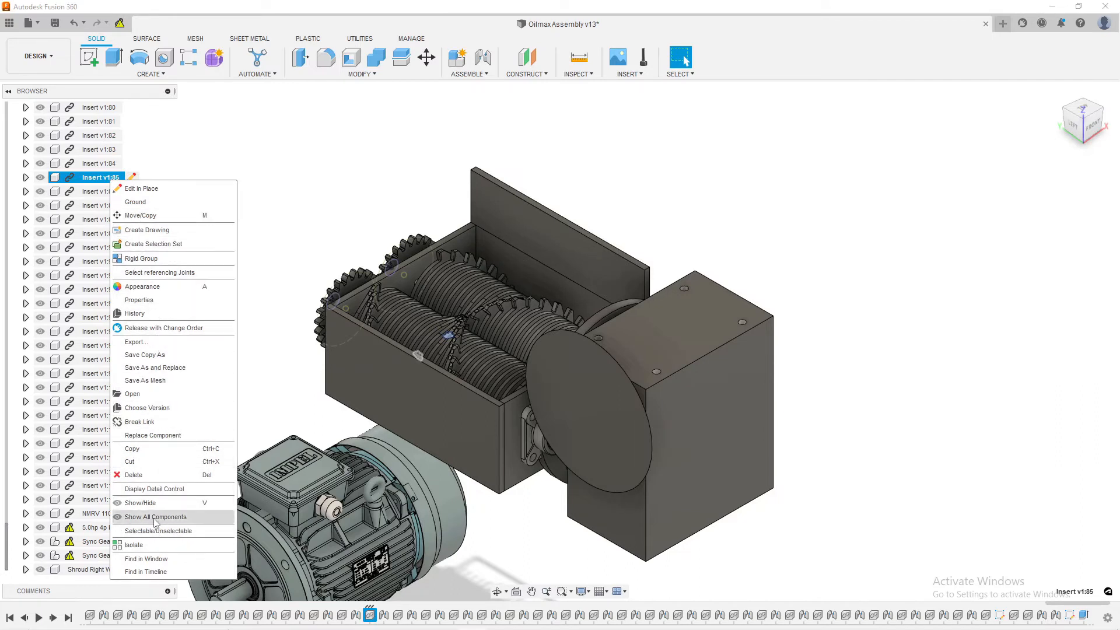
mouse_move(151, 374)
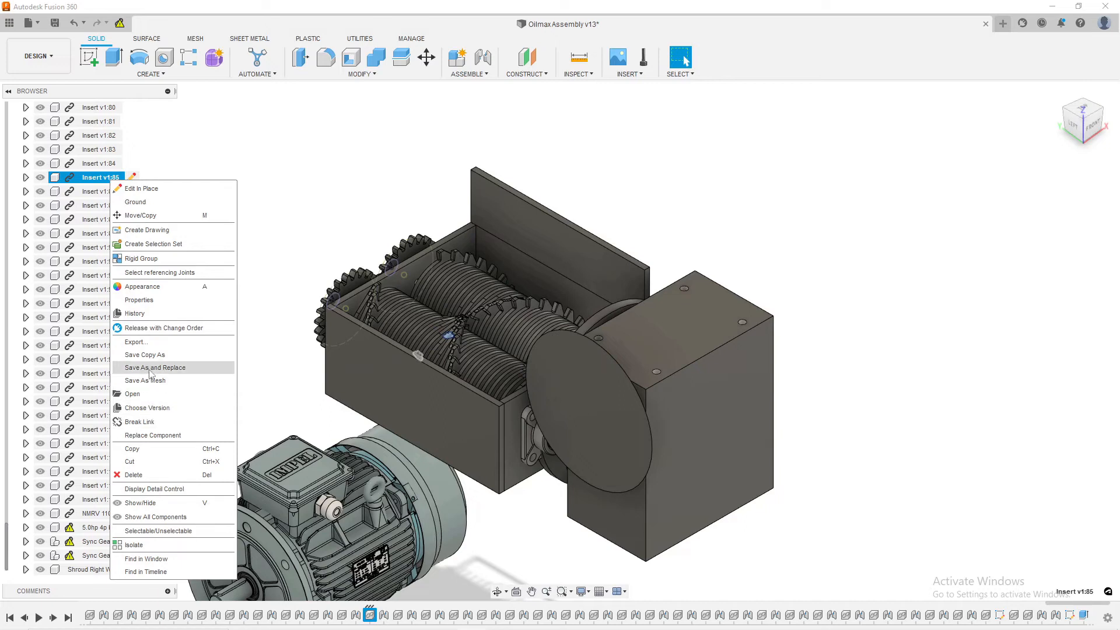
mouse_move(152, 188)
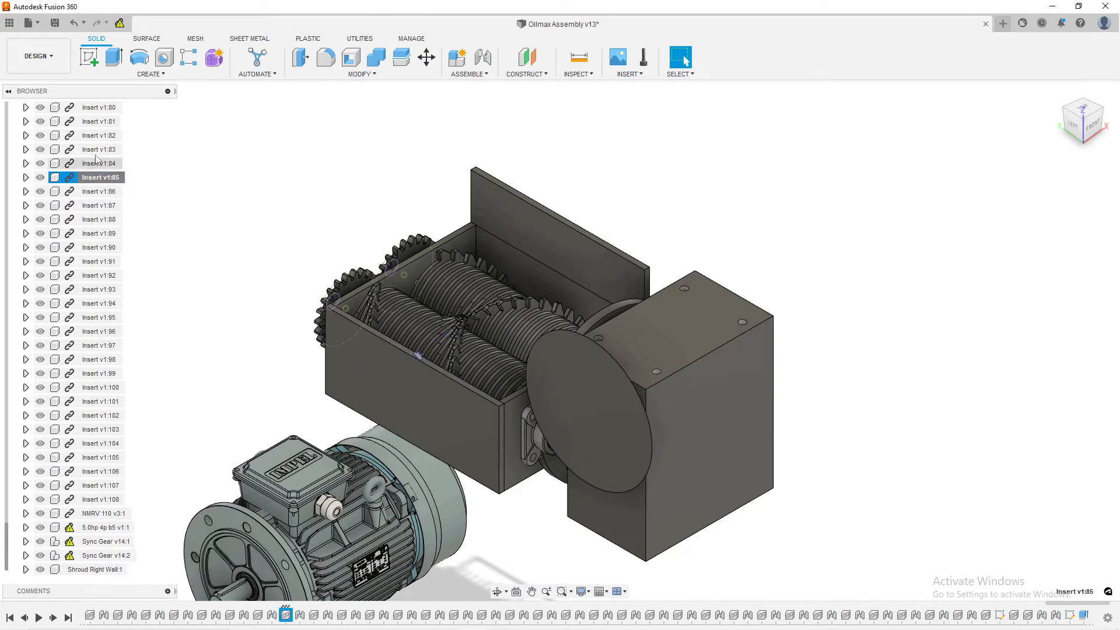
mouse_move(224, 220)
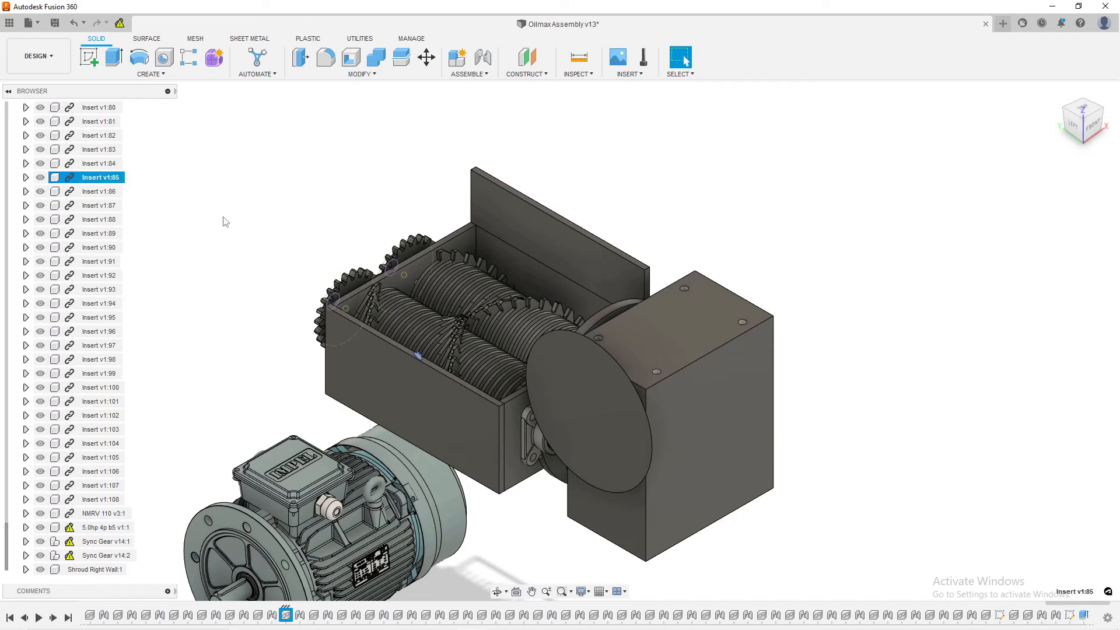
mouse_move(436, 254)
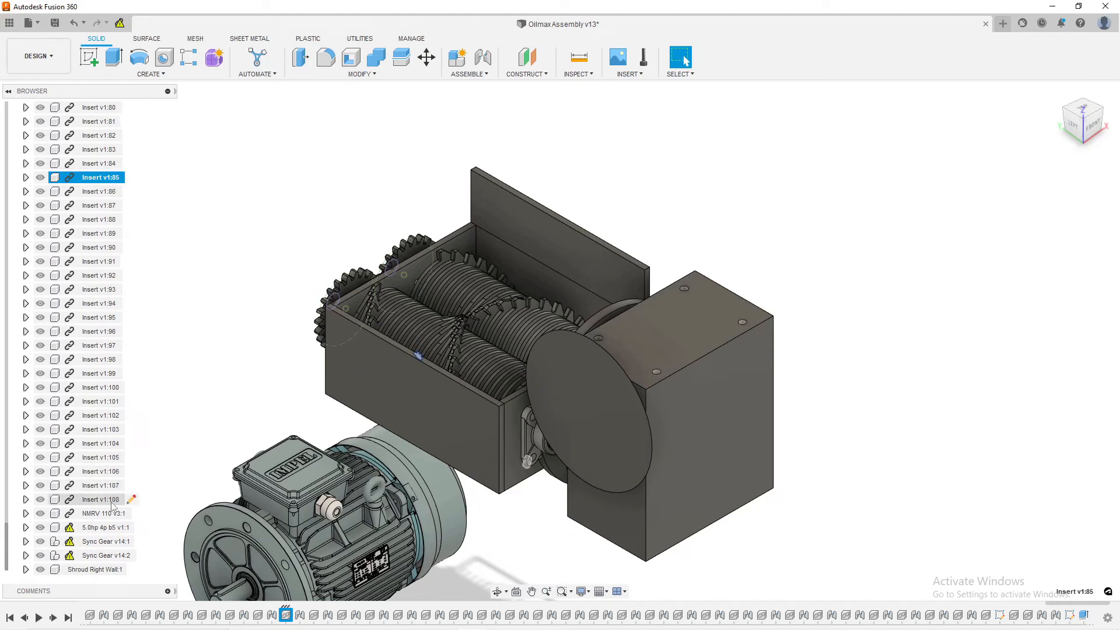
left_click(99, 499)
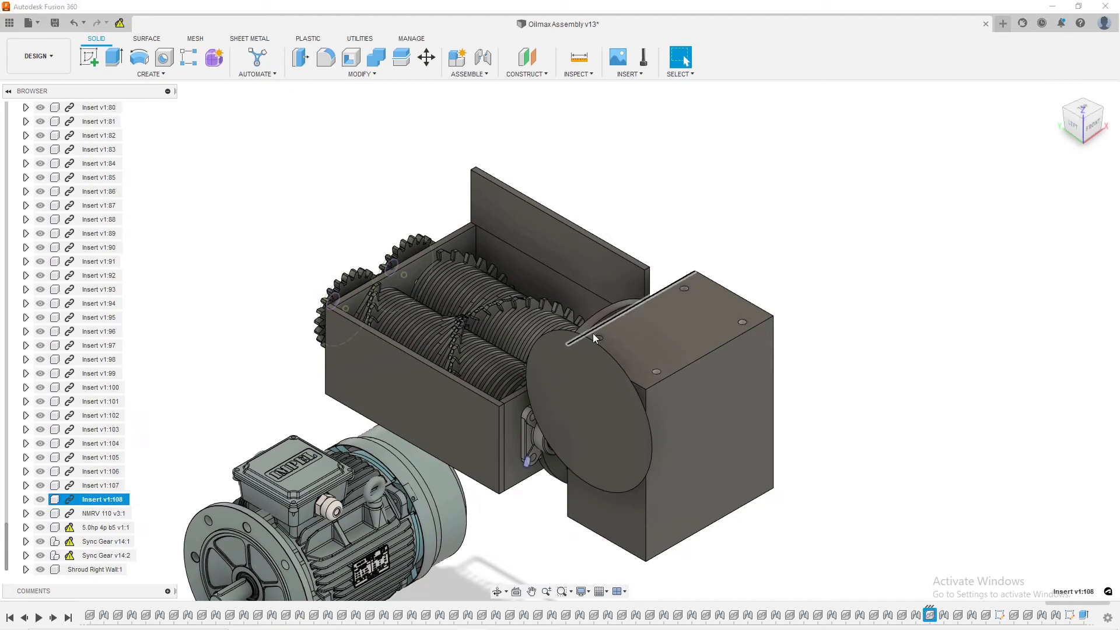
mouse_move(85, 429)
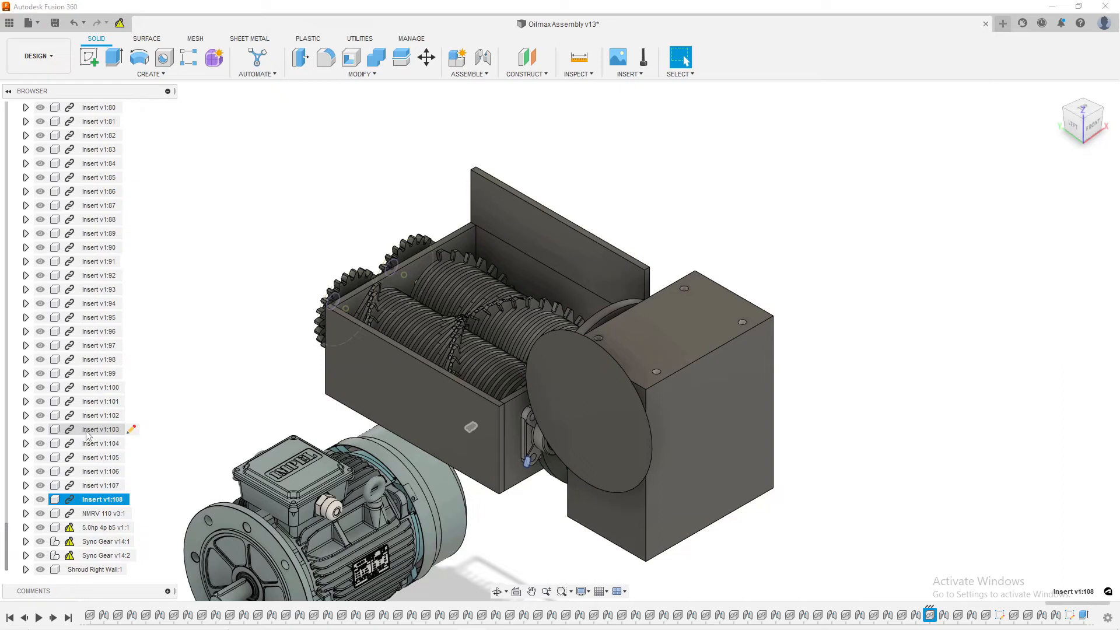
- Scroll the Browser back up to the top of the assembly tree
scroll("up", 3)
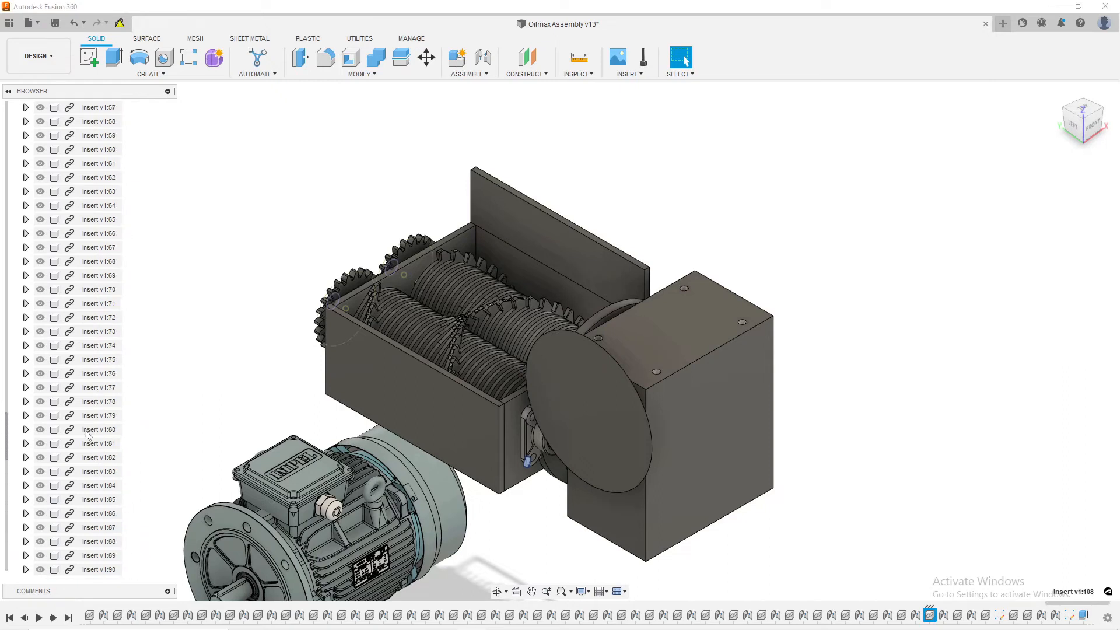
scroll("up", 3)
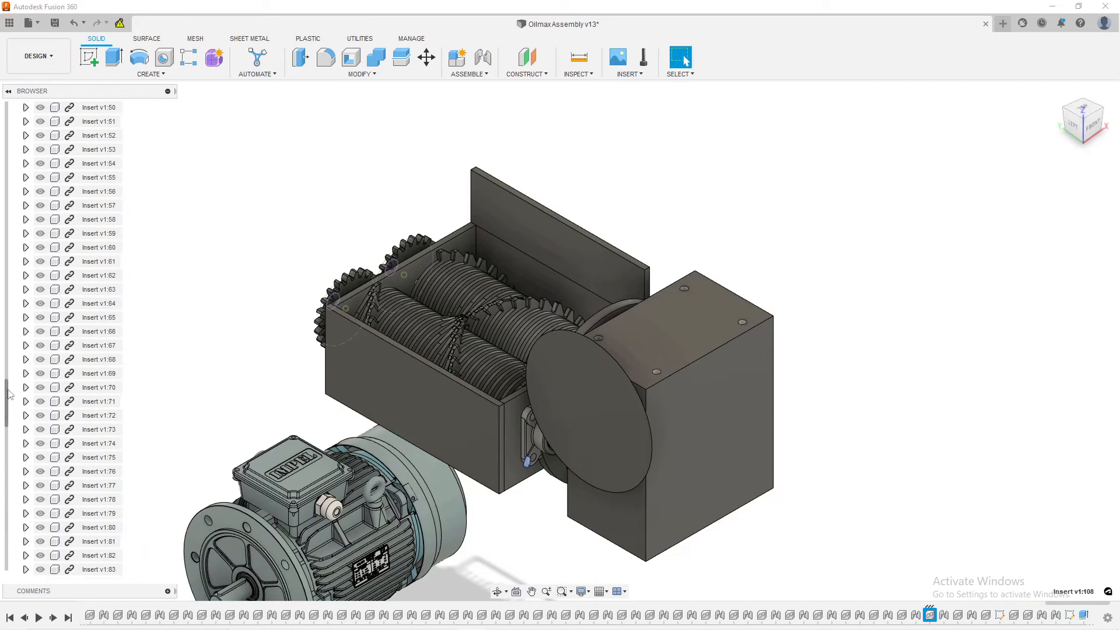
scroll("up", 3)
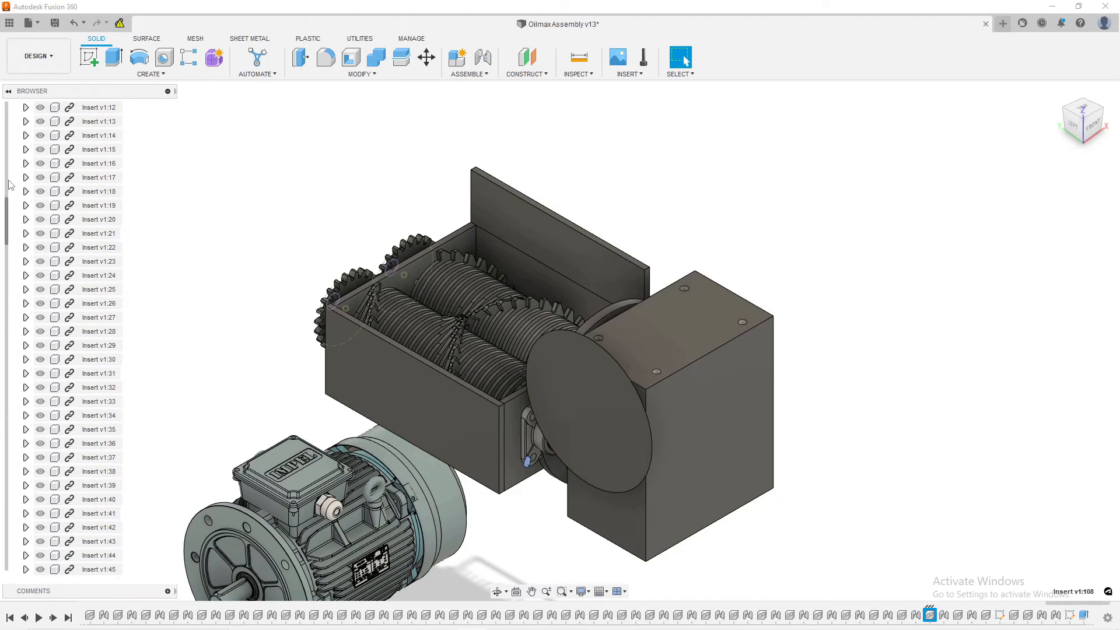
scroll("up", 3)
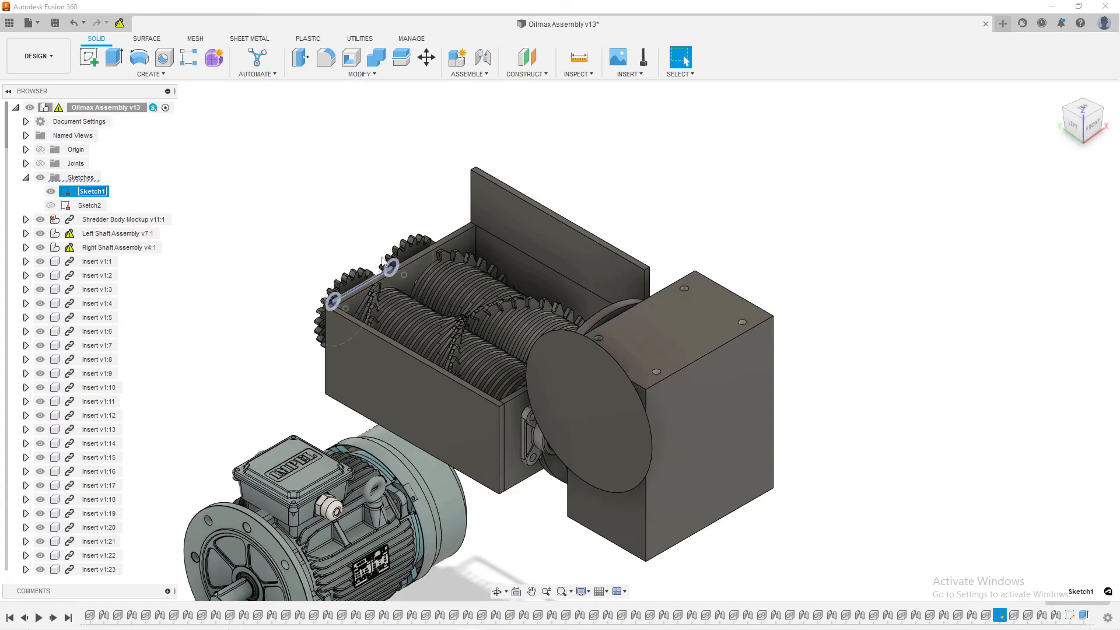
mouse_move(299, 369)
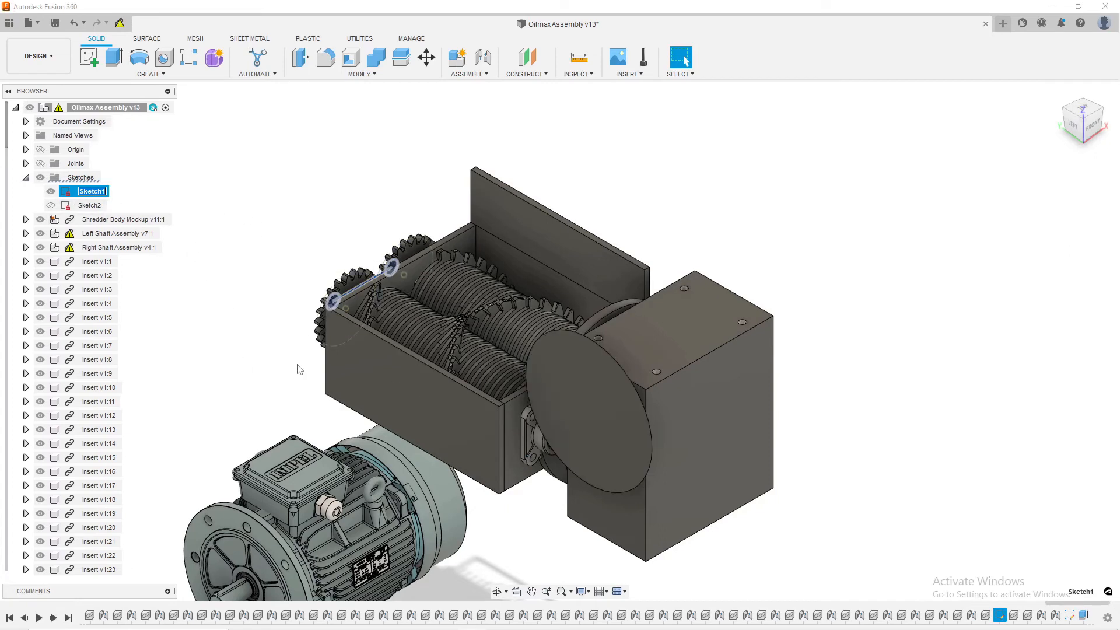
mouse_move(360, 329)
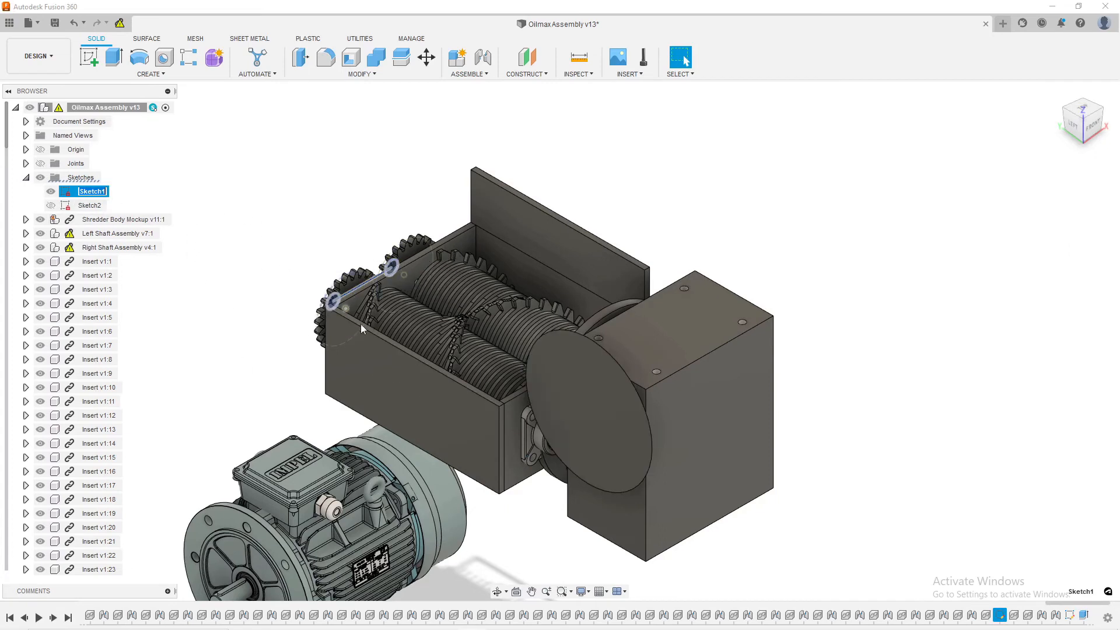
mouse_move(206, 216)
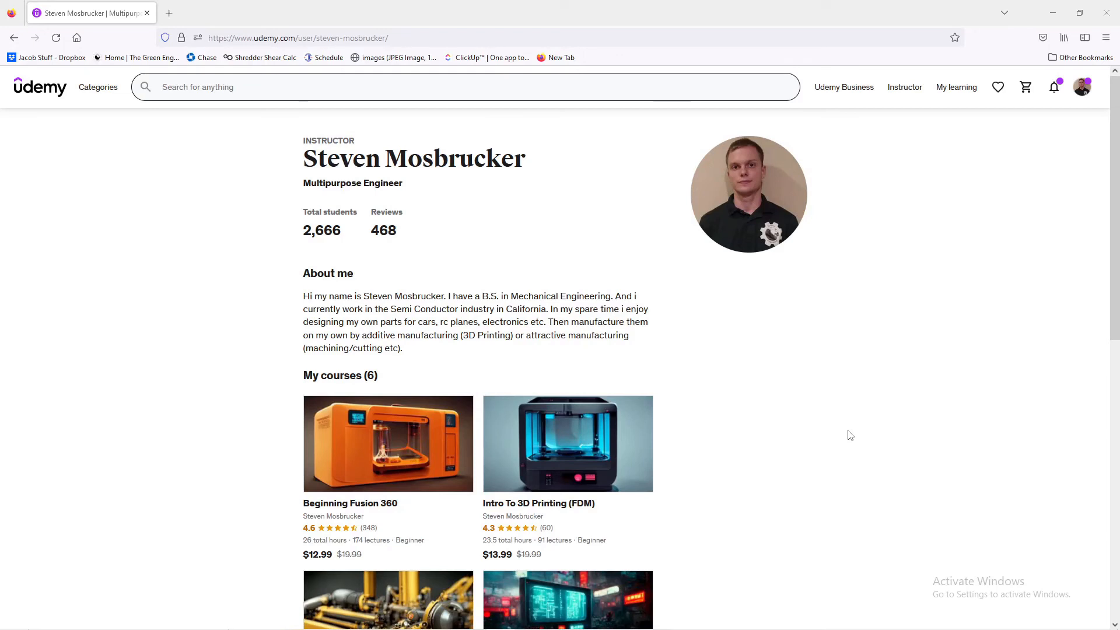
- Scroll the instructor's Udemy profile down to his six-course list
scroll("down", 3)
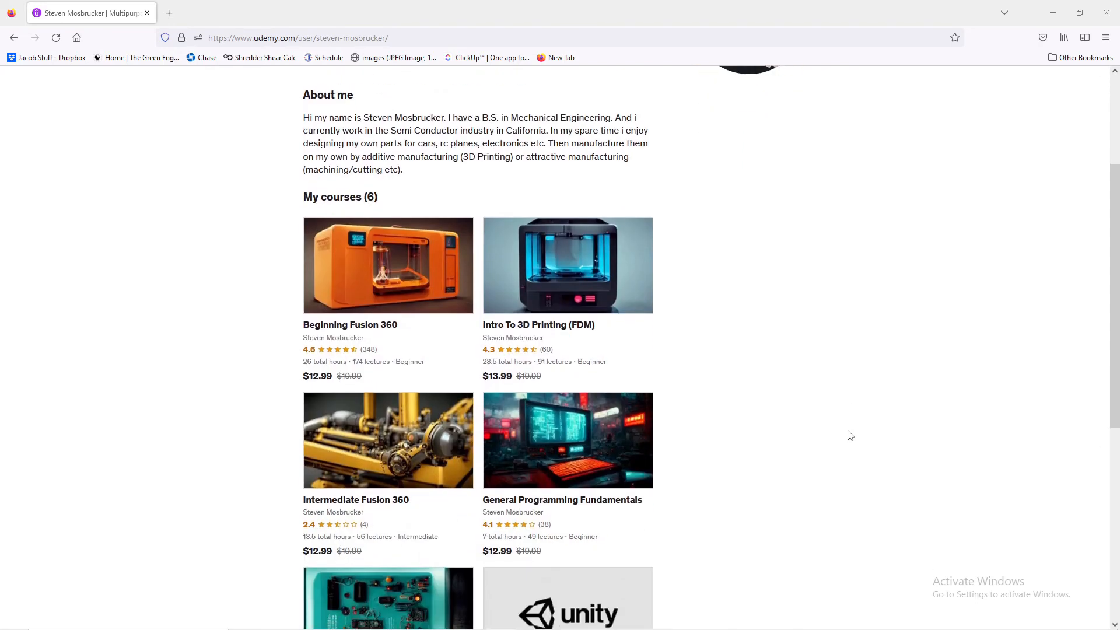